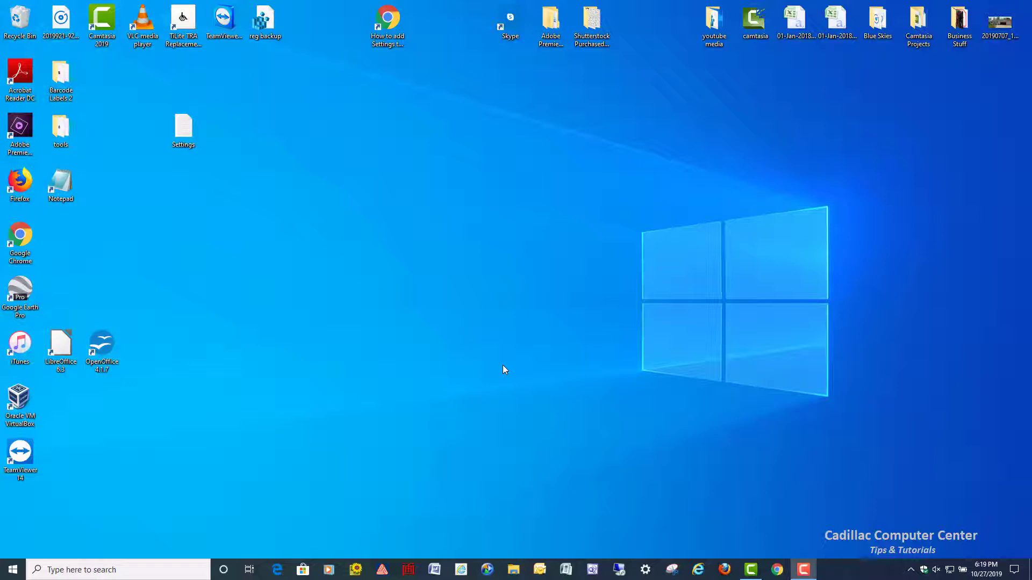
mouse_move(52, 459)
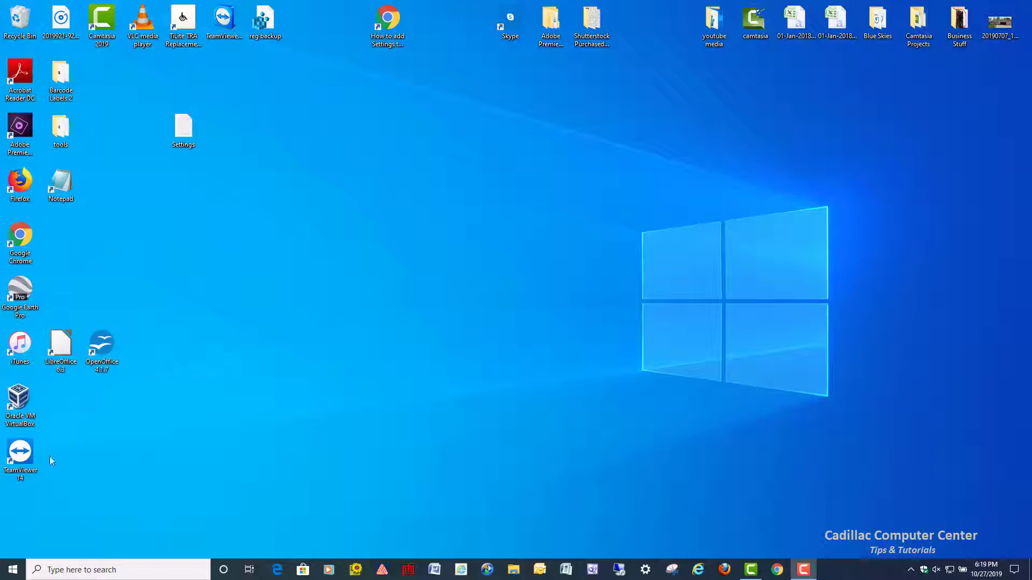
- Check the current desktop right-click menu and dismiss it without choosing anything
left_click(10, 569)
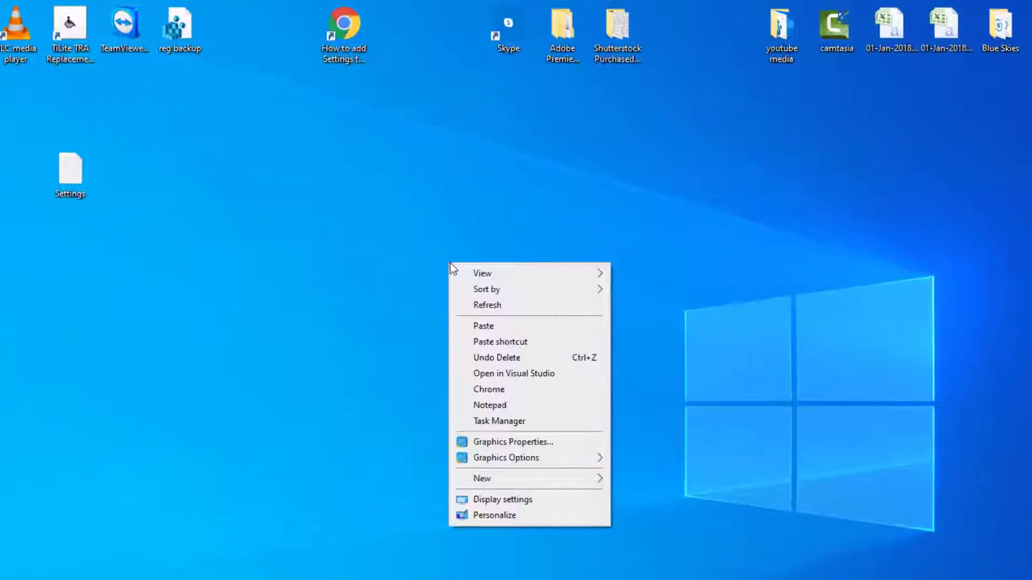
mouse_move(499, 421)
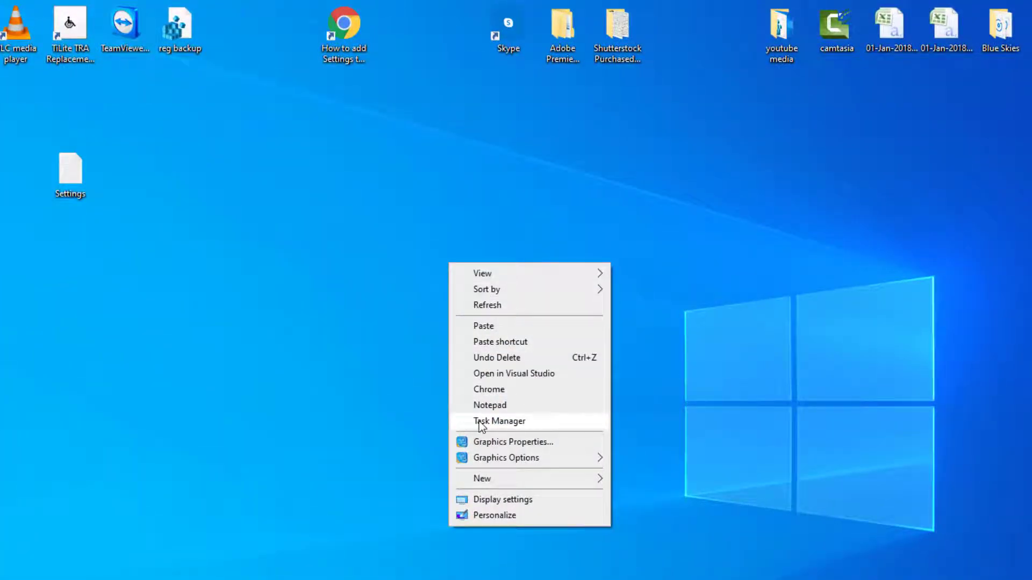
left_click(405, 285)
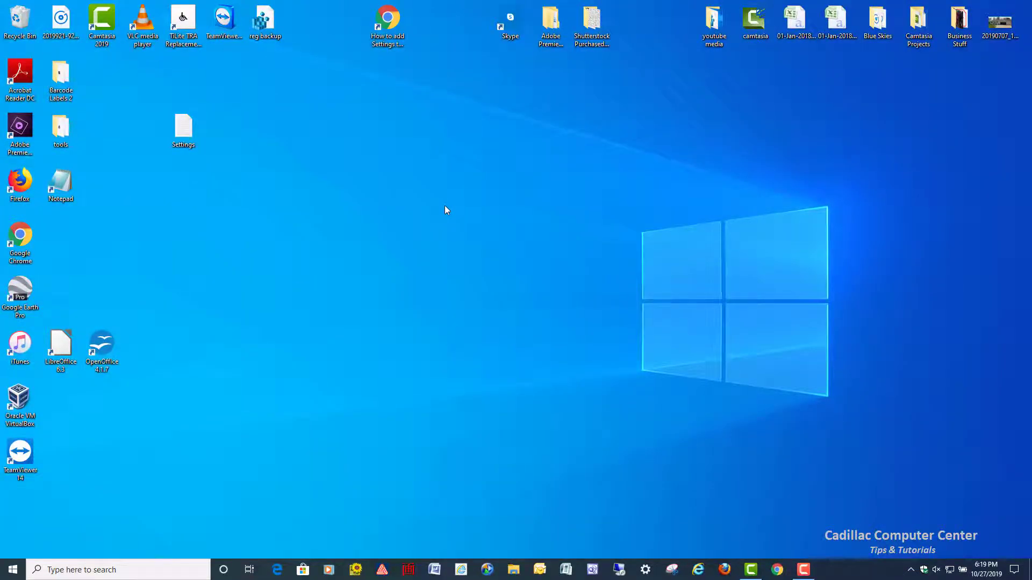
mouse_move(705, 409)
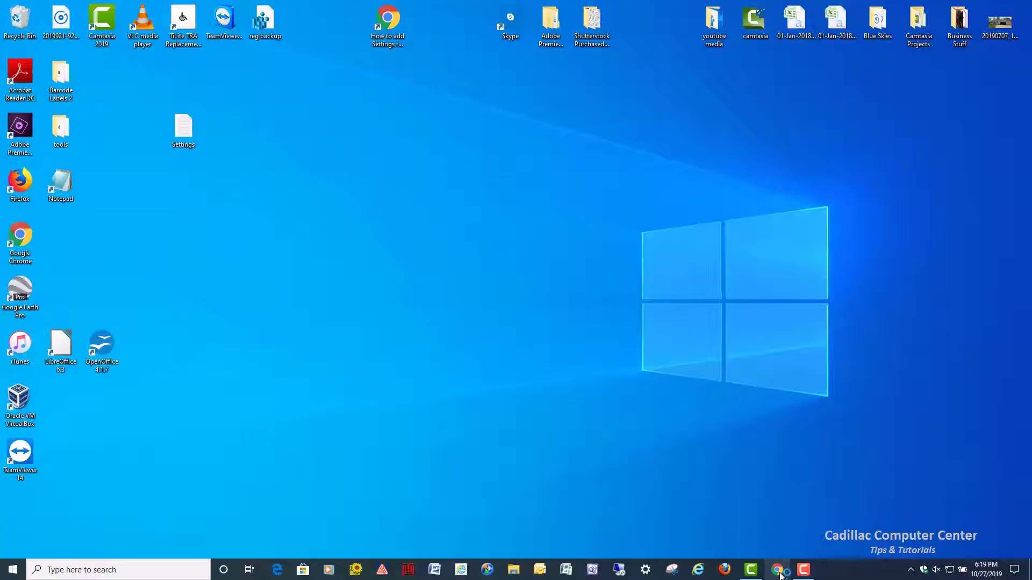
- Briefly visit the AddictiveTips site in the browser, then close the browser
left_click(775, 570)
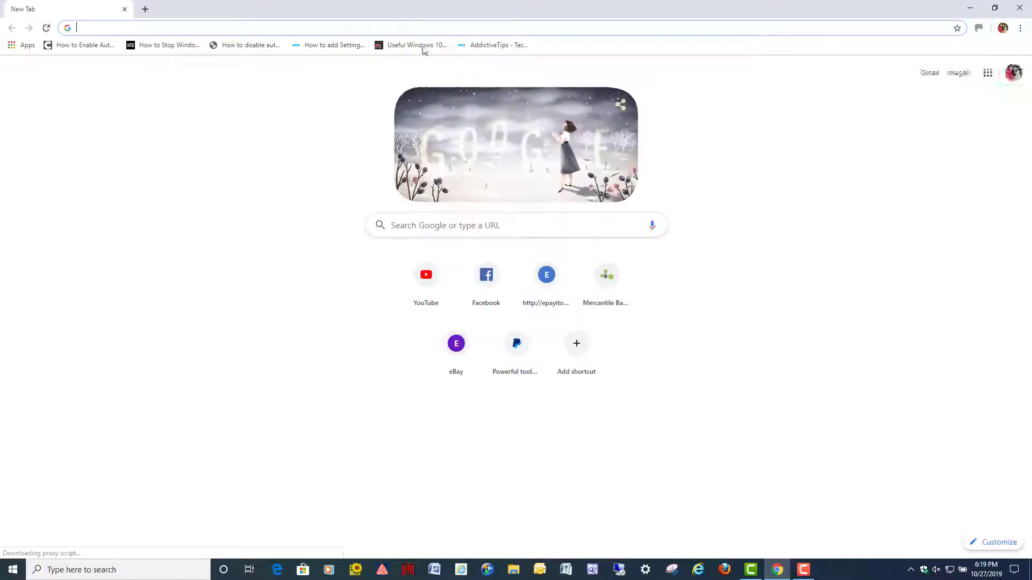
left_click(497, 45)
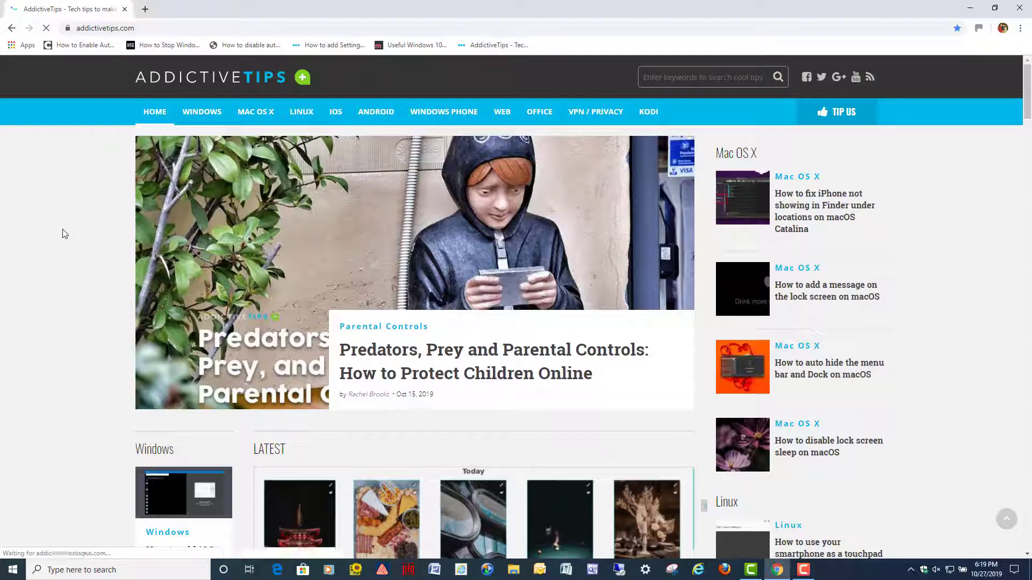
scroll("down", 3)
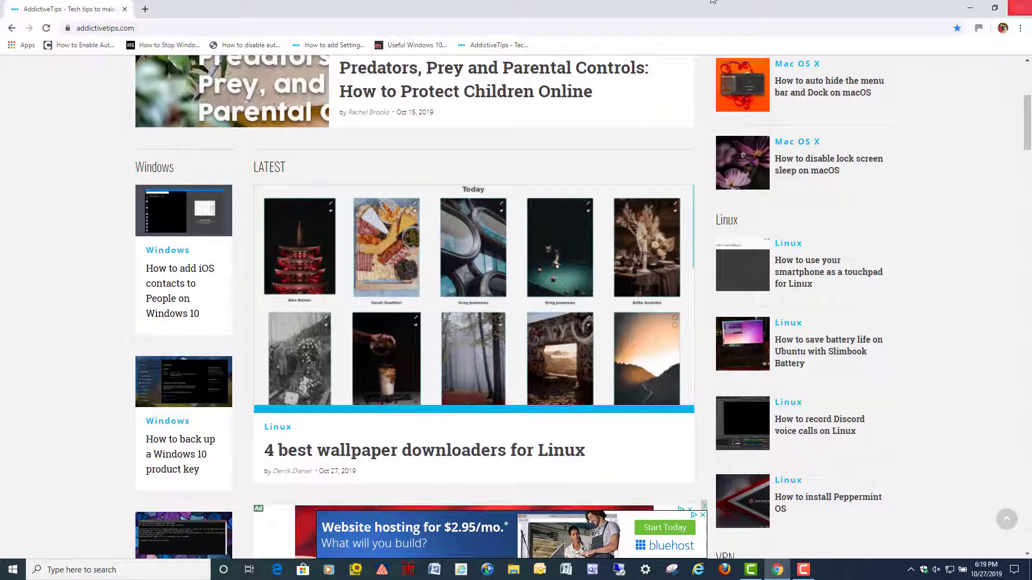
left_click(102, 28)
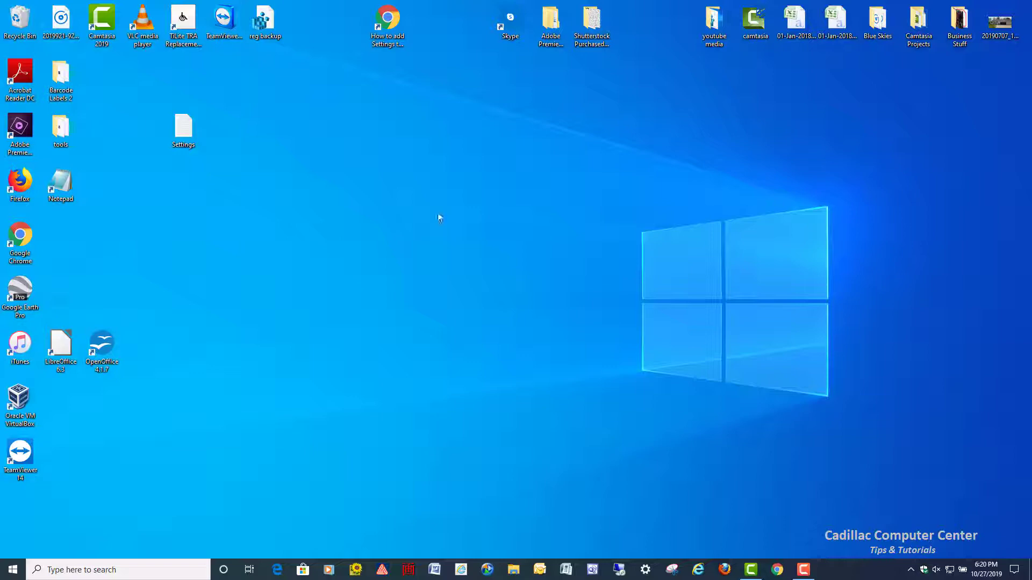
mouse_move(388, 247)
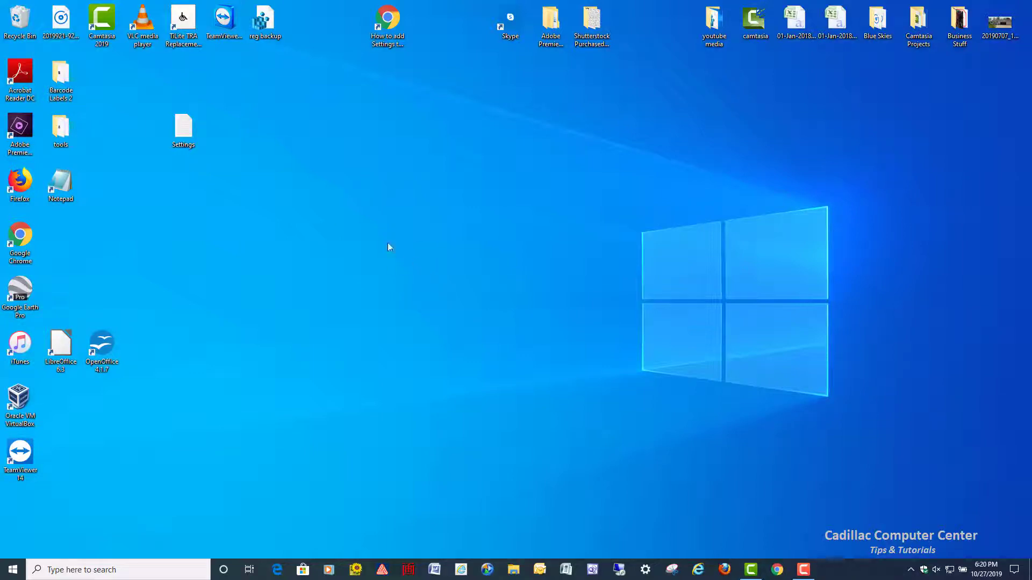
mouse_move(182, 128)
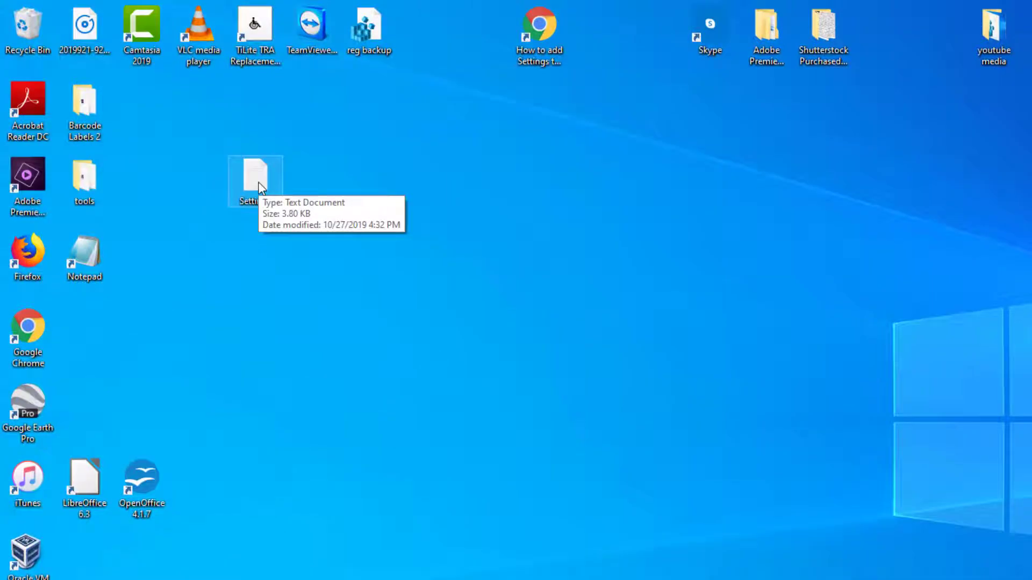
- View the Settings text file's registry entries in Notepad, scrolling through them
double_click(255, 178)
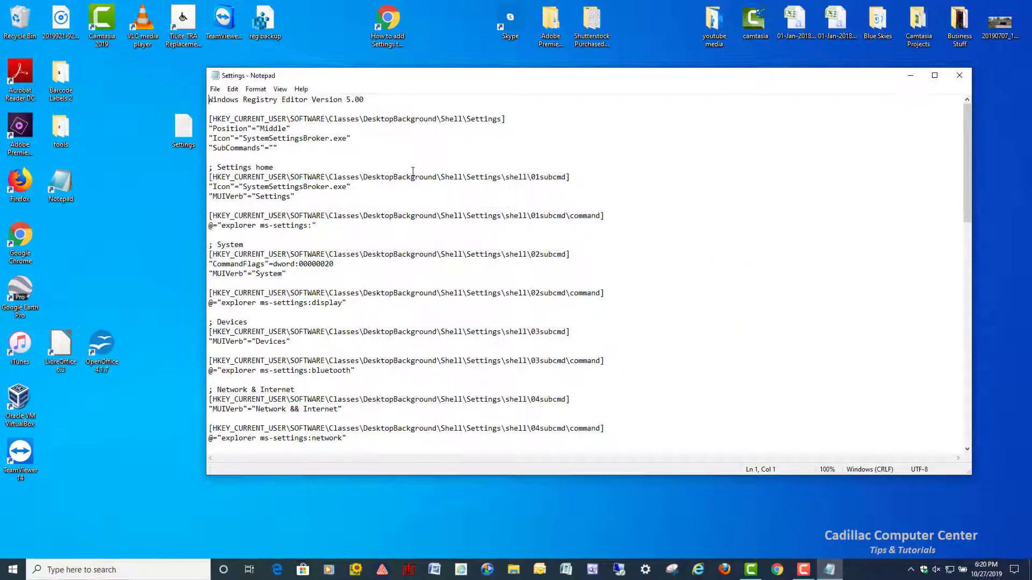
scroll("down", 3)
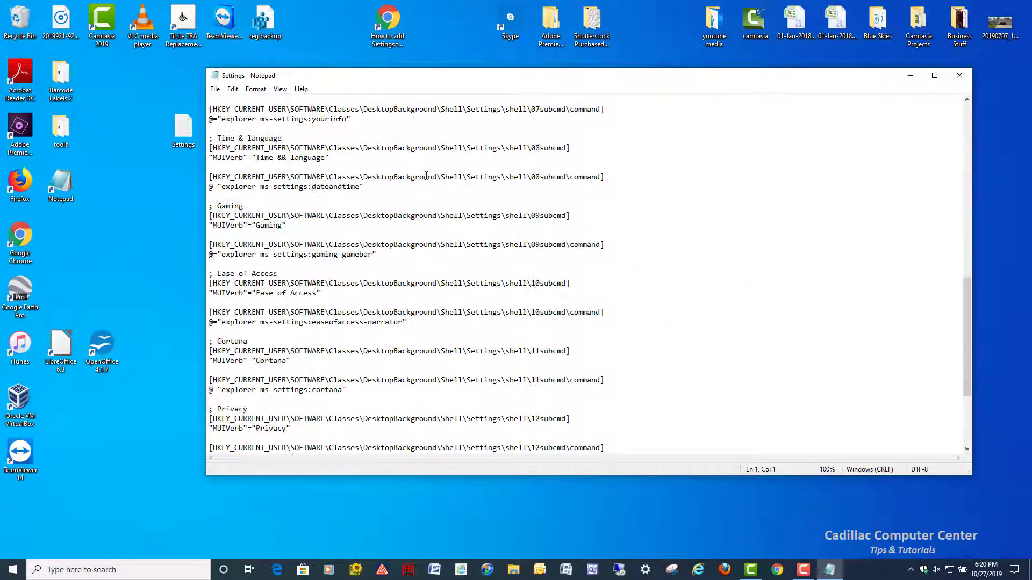
scroll("down", 3)
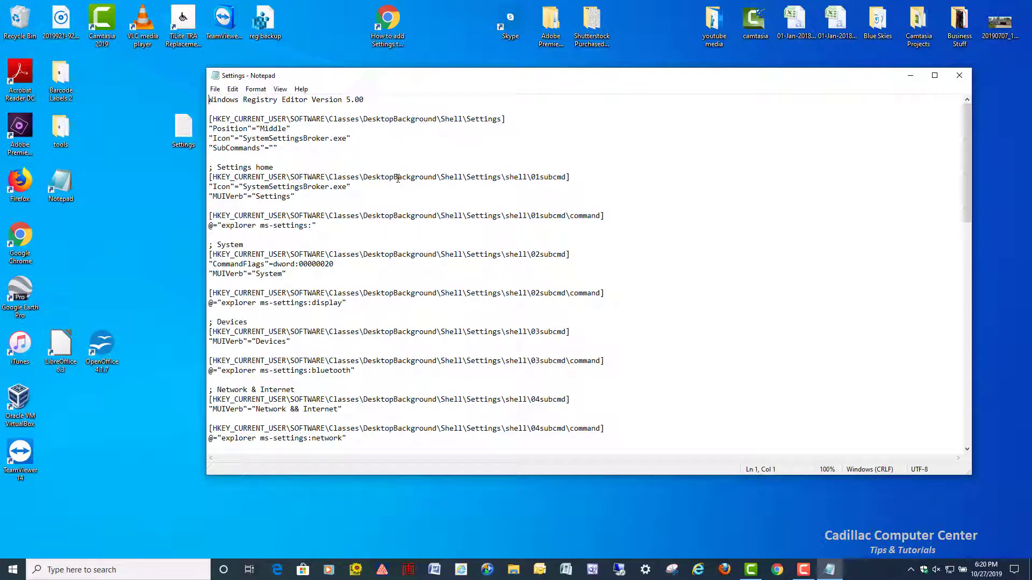
mouse_move(358, 351)
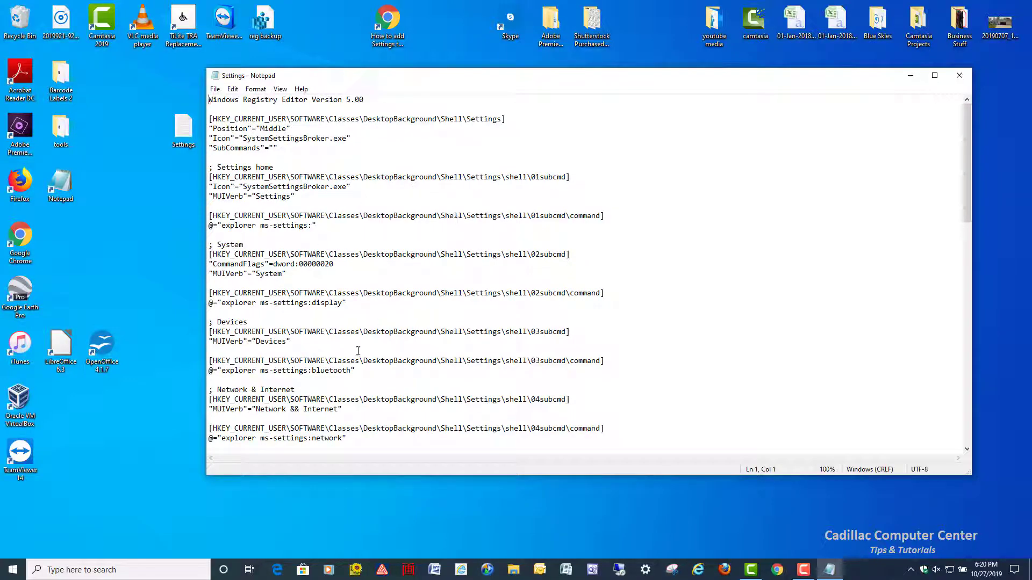
mouse_move(419, 496)
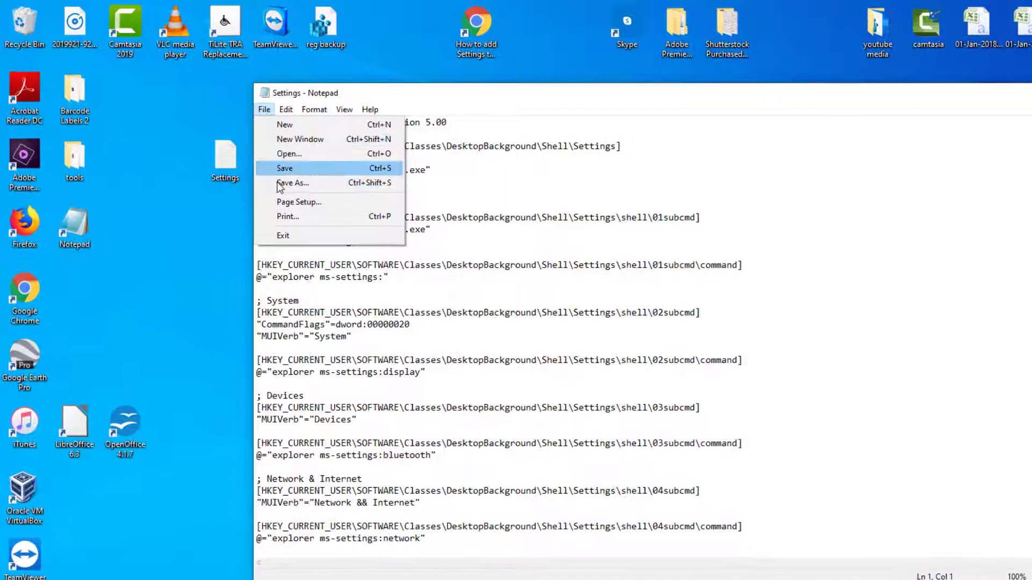
- Save the registry text to the Desktop as Settings.reg and close Notepad
left_click(292, 182)
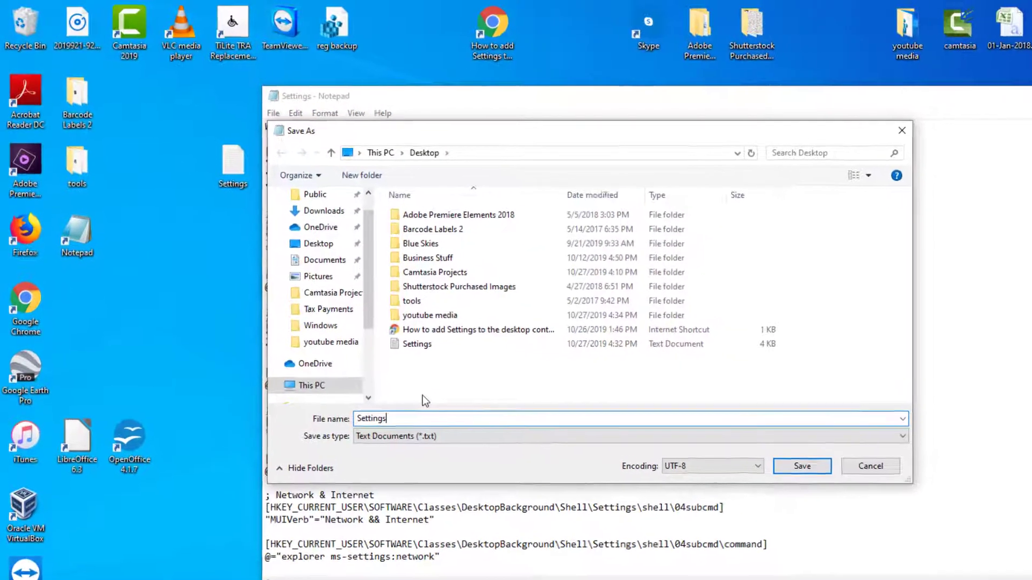
type(".reg")
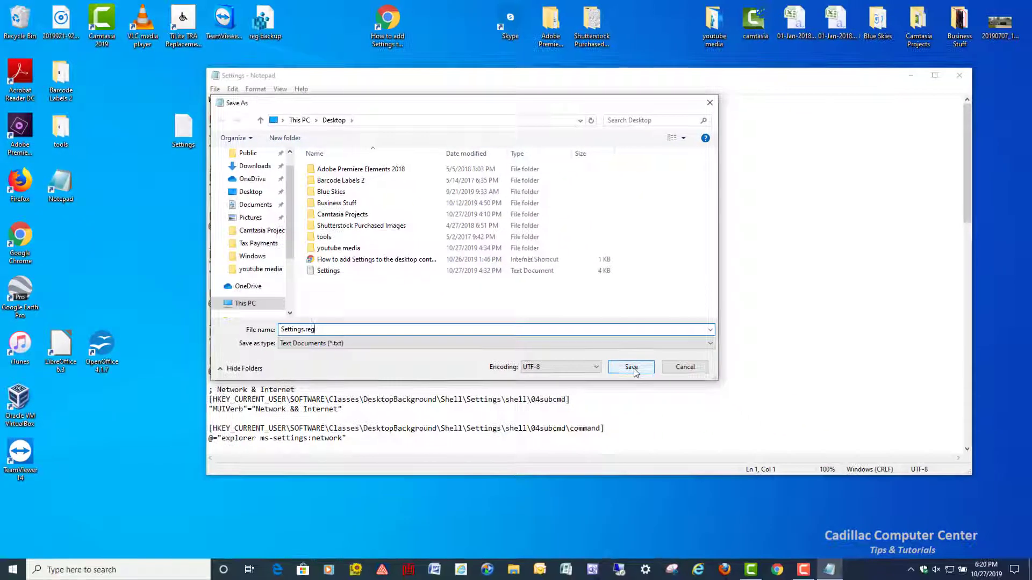
left_click(630, 366)
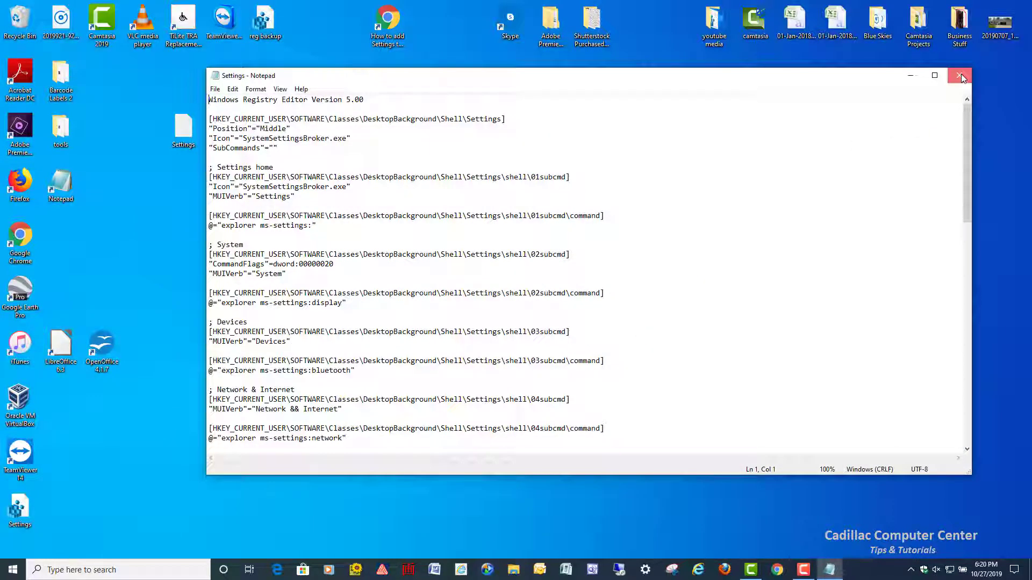
left_click(960, 75)
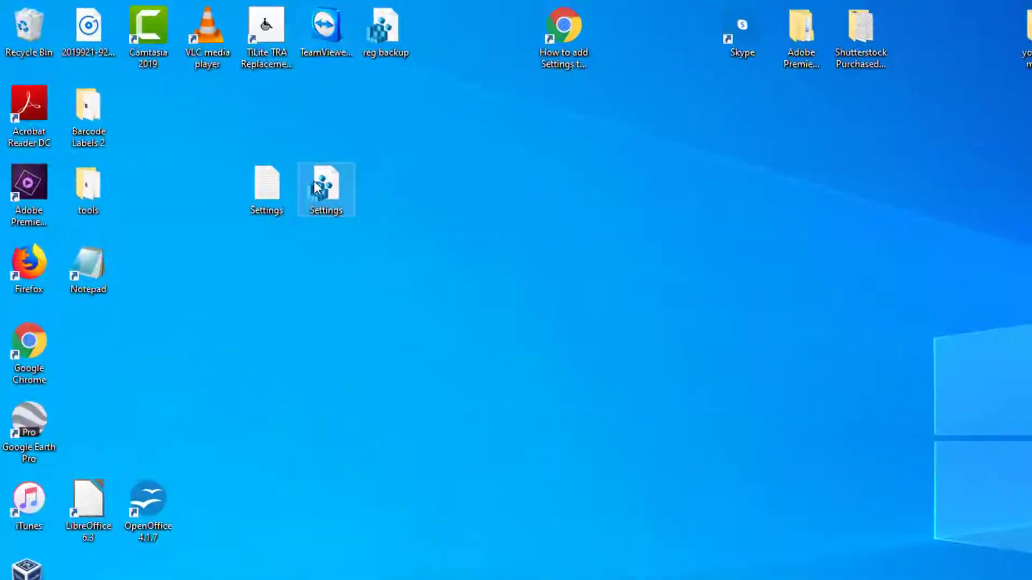
mouse_move(332, 198)
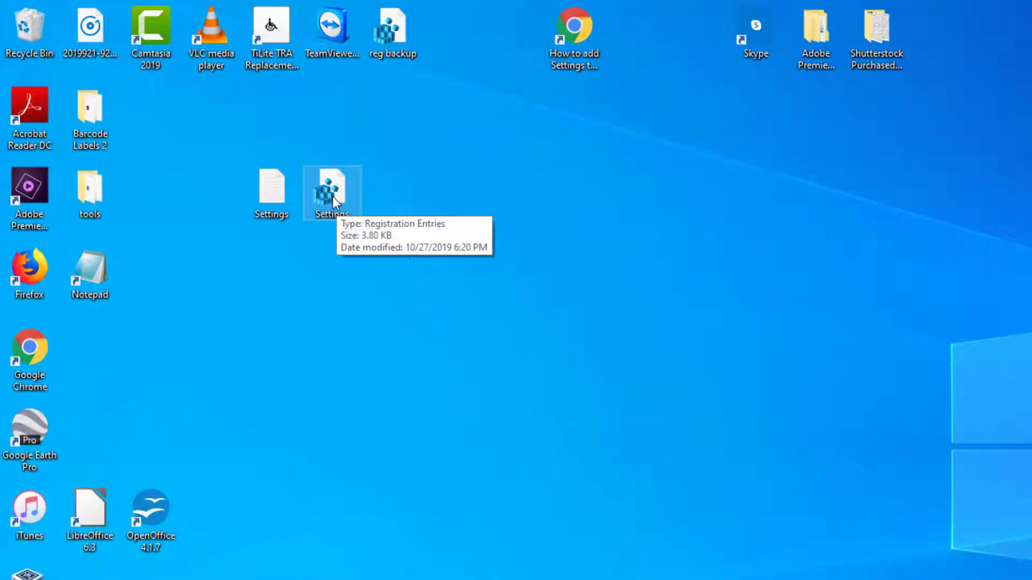
mouse_move(444, 199)
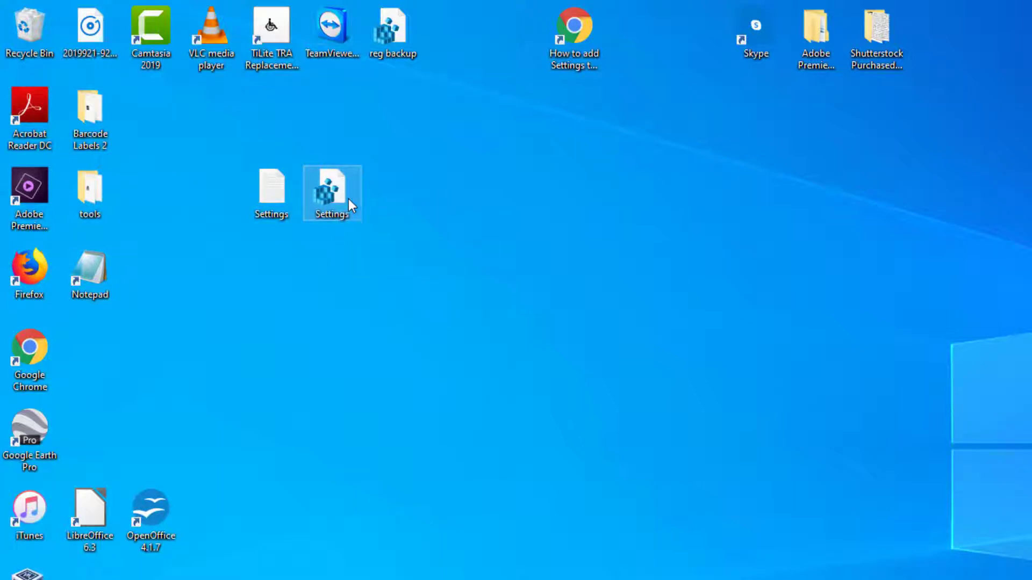
mouse_move(337, 198)
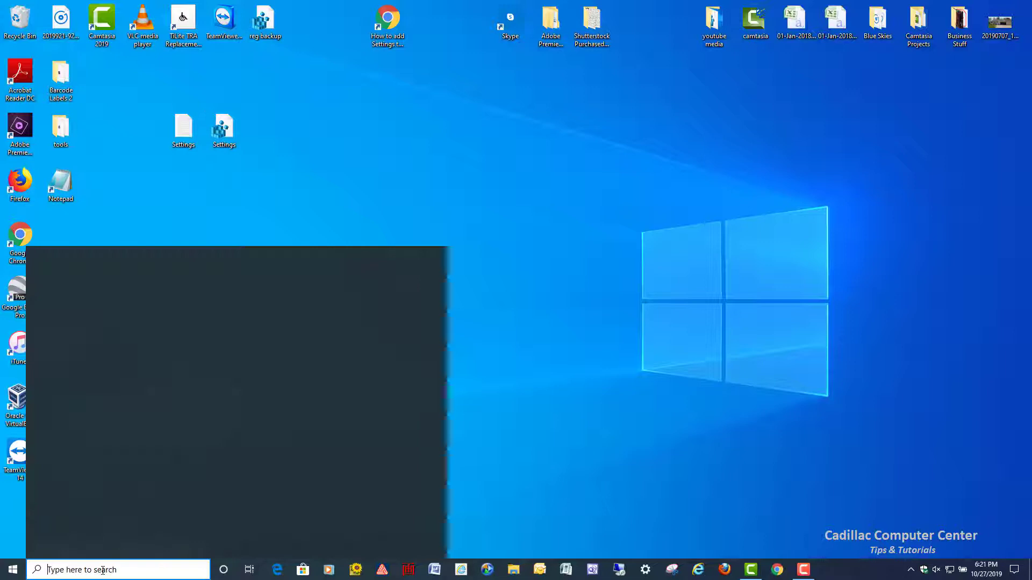
- Search Start for 'registry Editor' and launch Registry Editor from the best match
type("registry Editor")
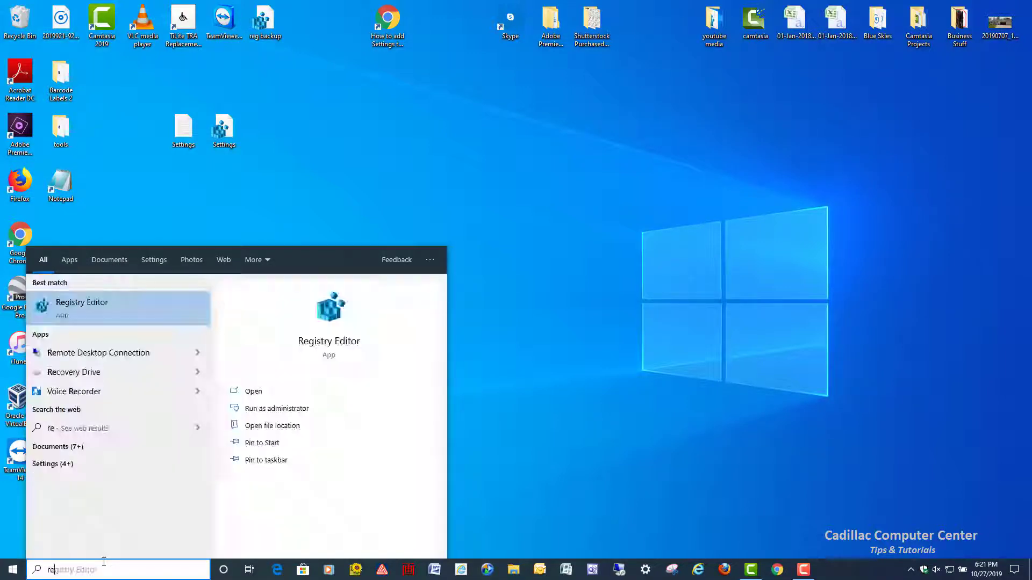
type("registry Editor")
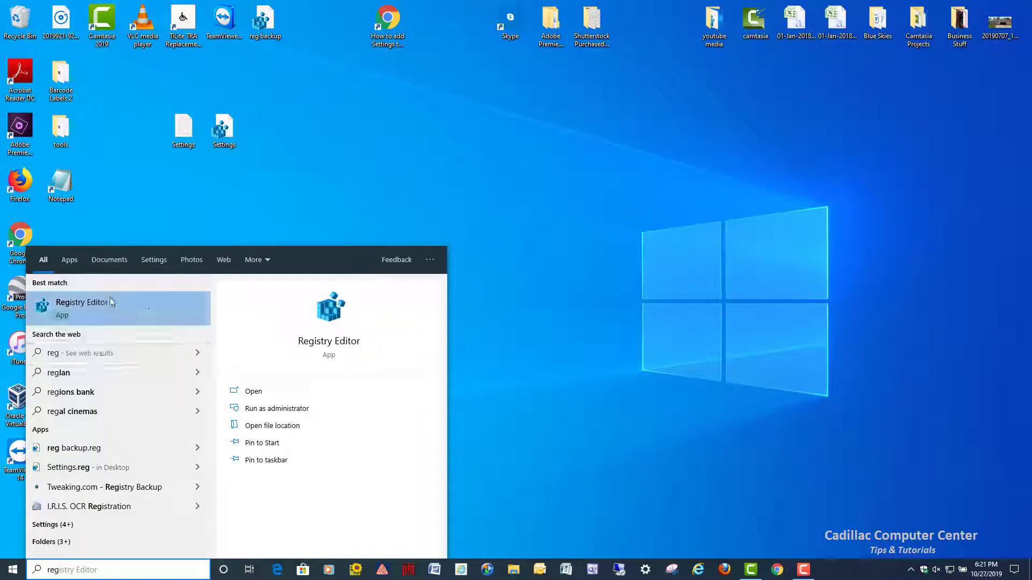
mouse_move(138, 313)
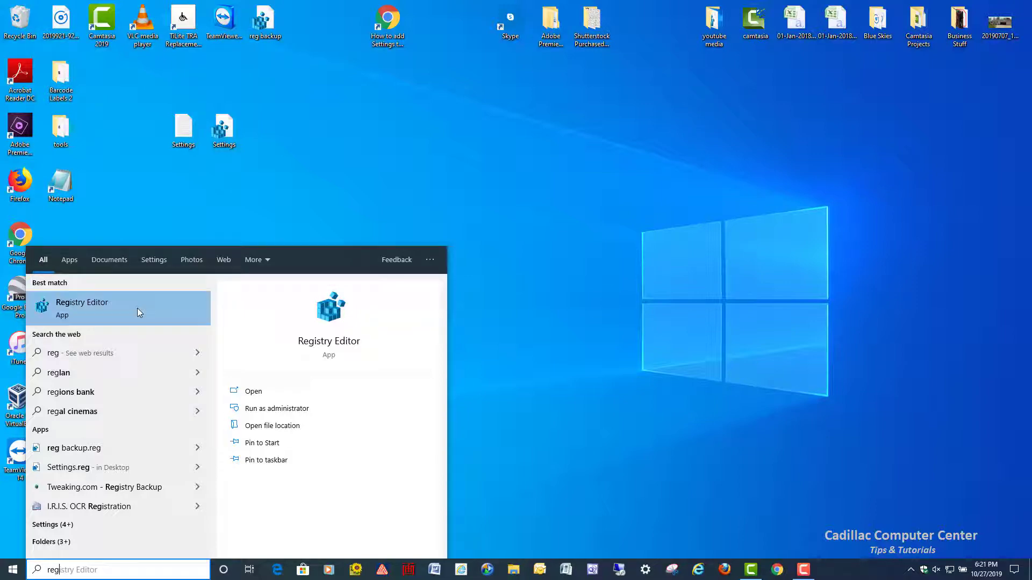
left_click(82, 307)
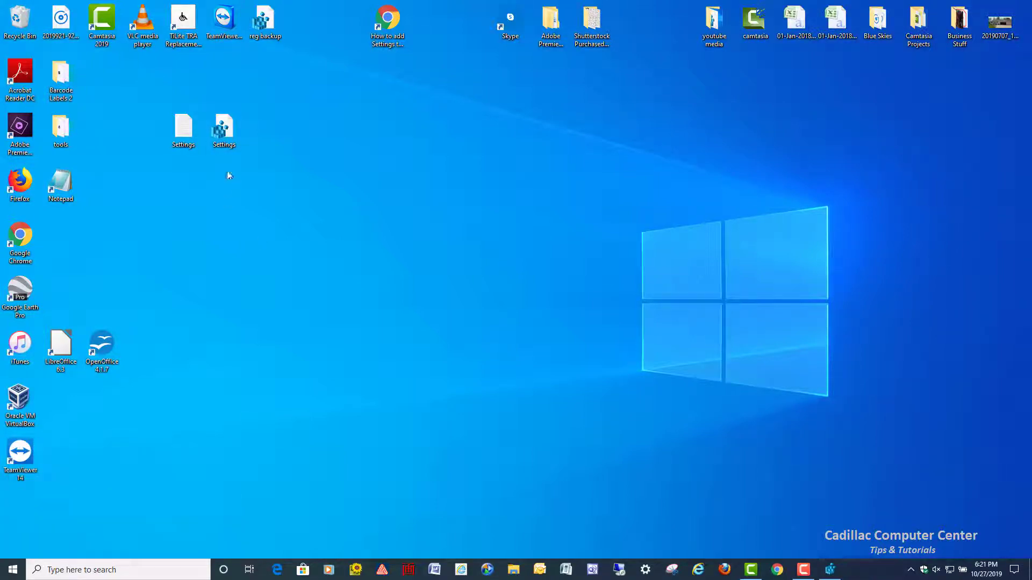
double_click(224, 130)
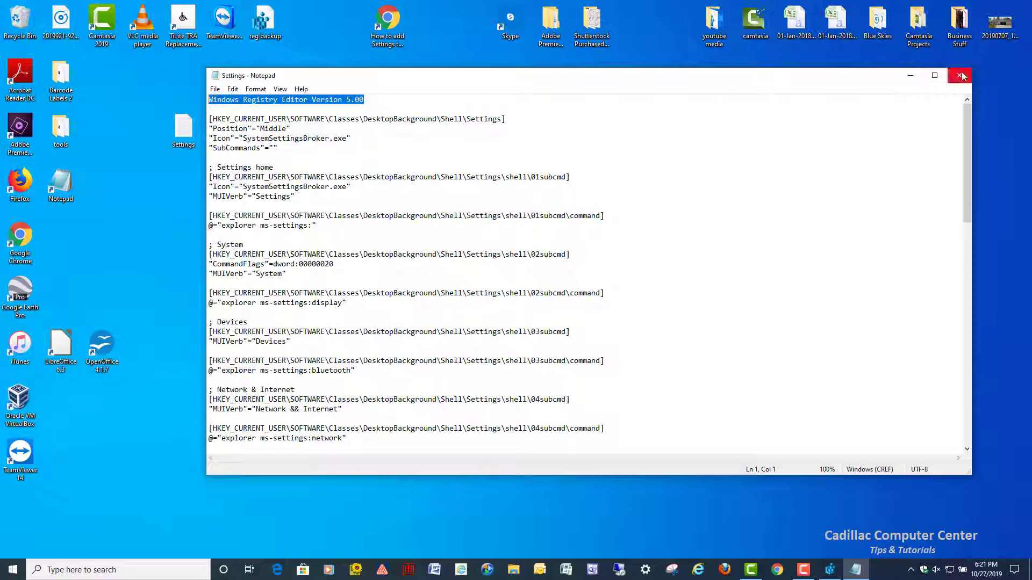
left_click(960, 76)
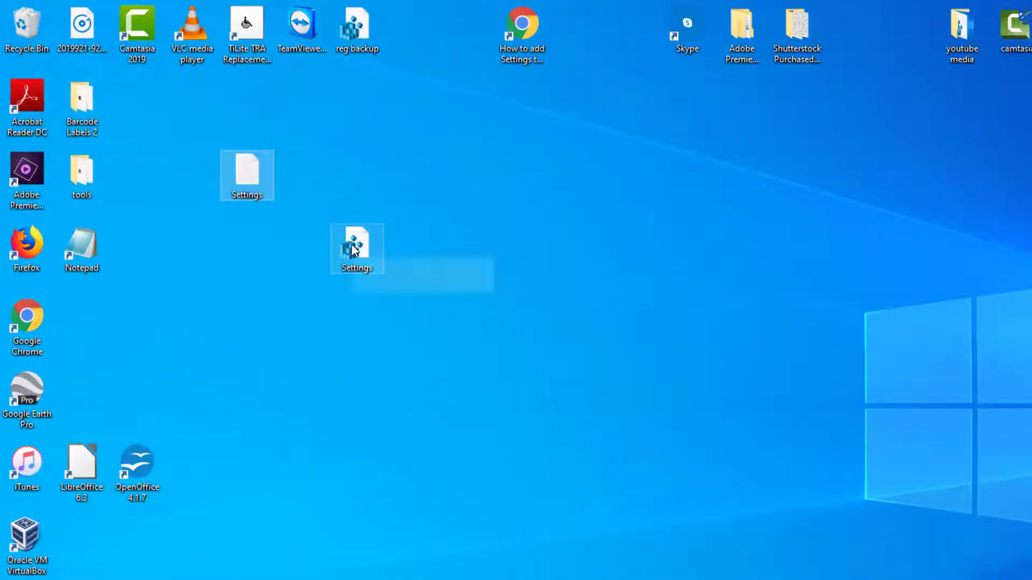
- Show the context menu of the Settings.reg file, revealing its Merge option
right_click(356, 248)
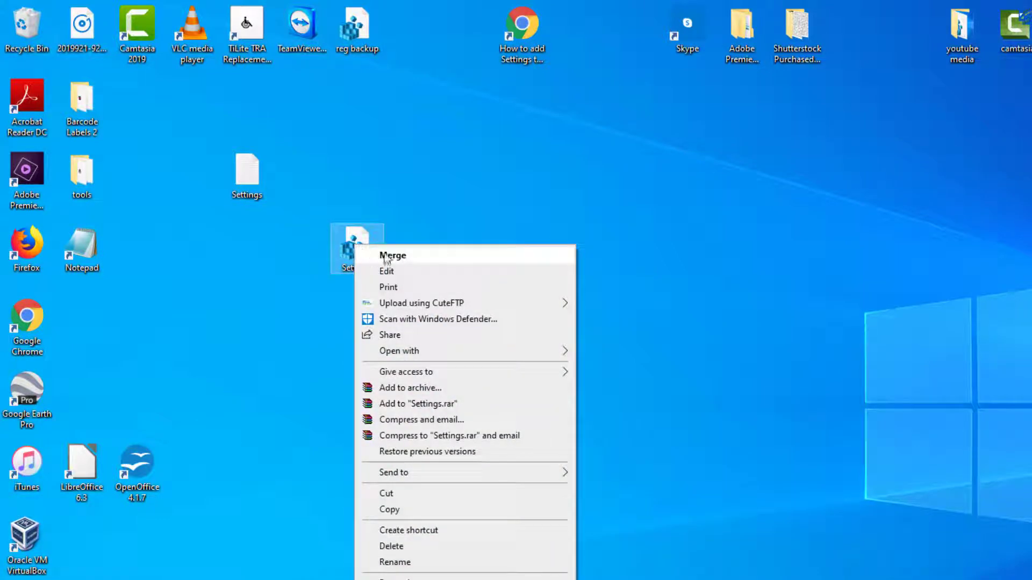
mouse_move(409, 259)
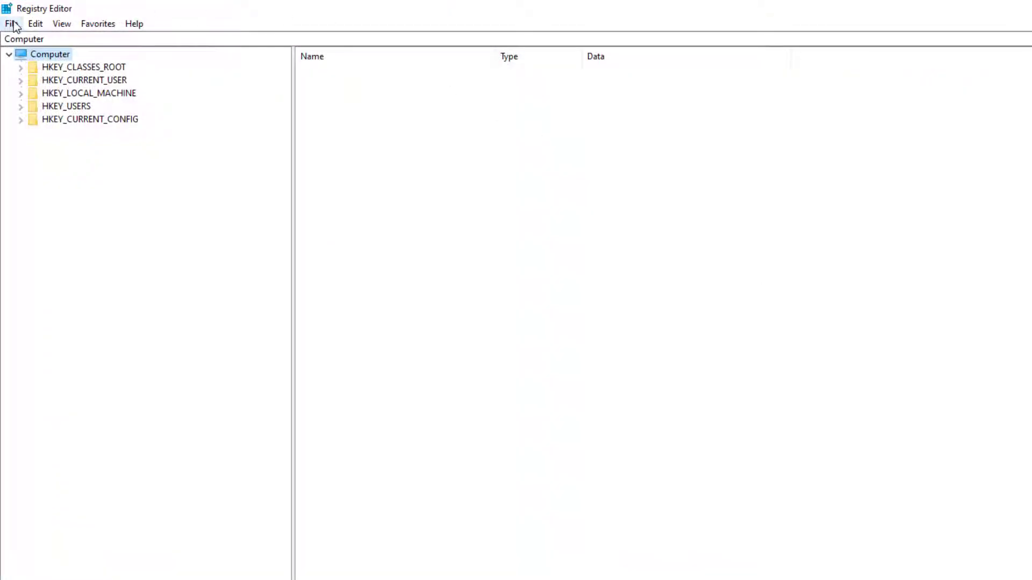
left_click(10, 23)
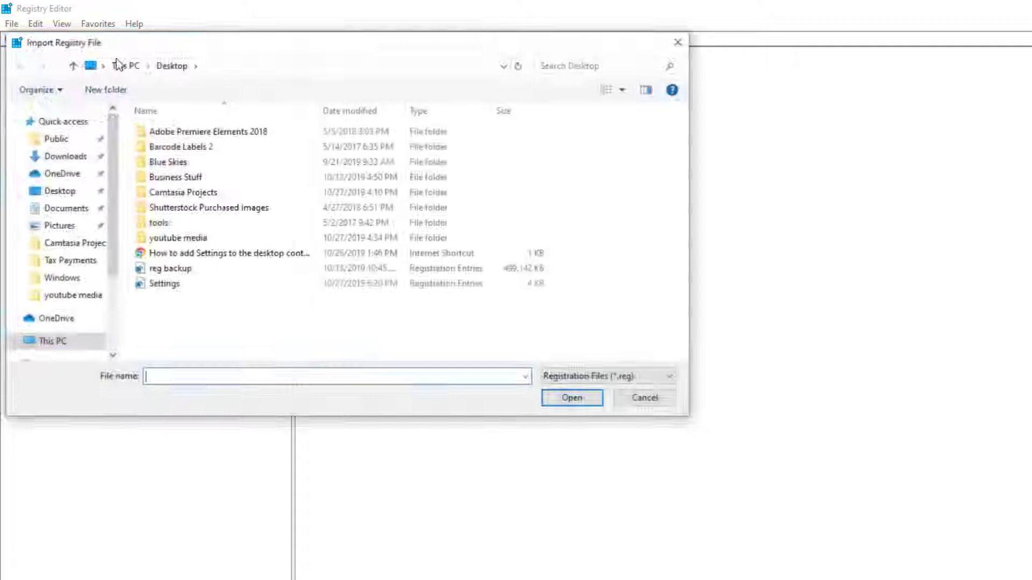
left_click(164, 282)
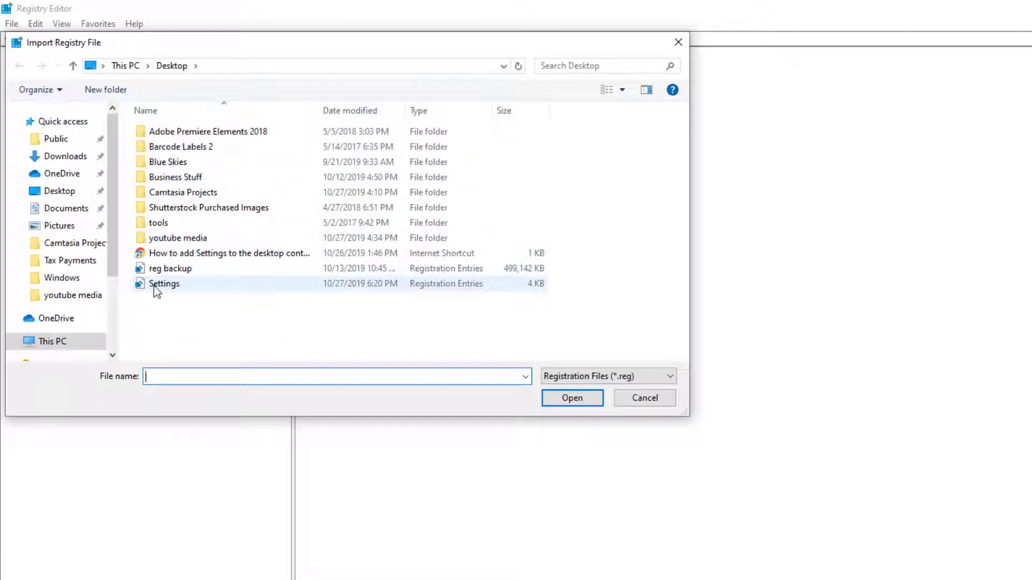
mouse_move(163, 284)
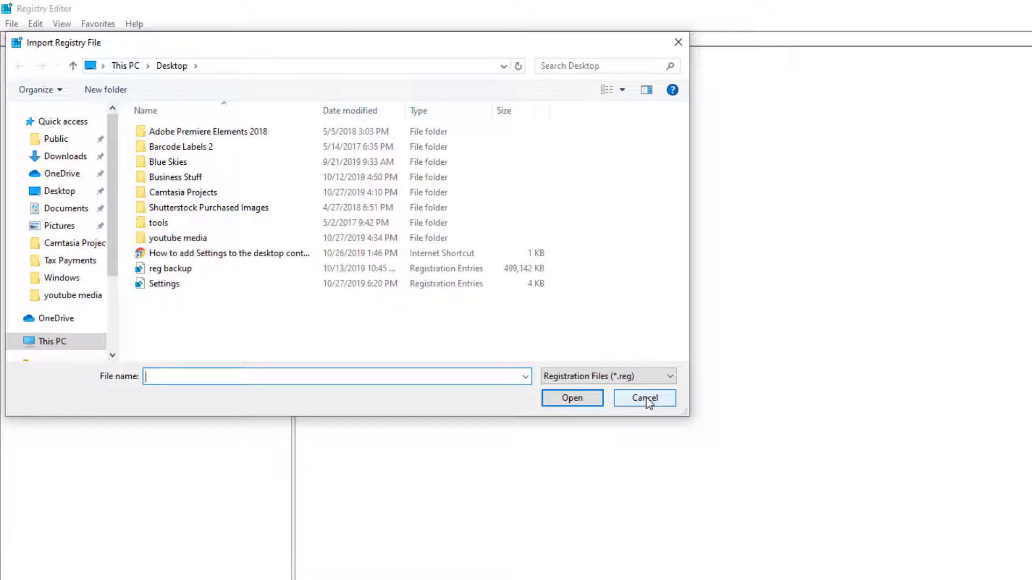
left_click(644, 398)
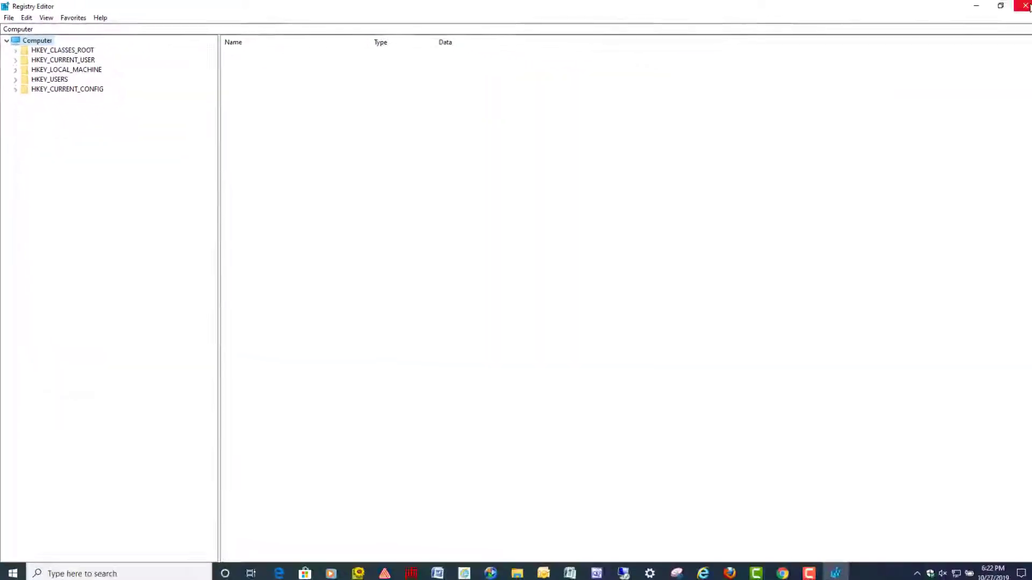
- Close Registry Editor and merge Settings.reg into the registry, confirming the import
left_click(1024, 7)
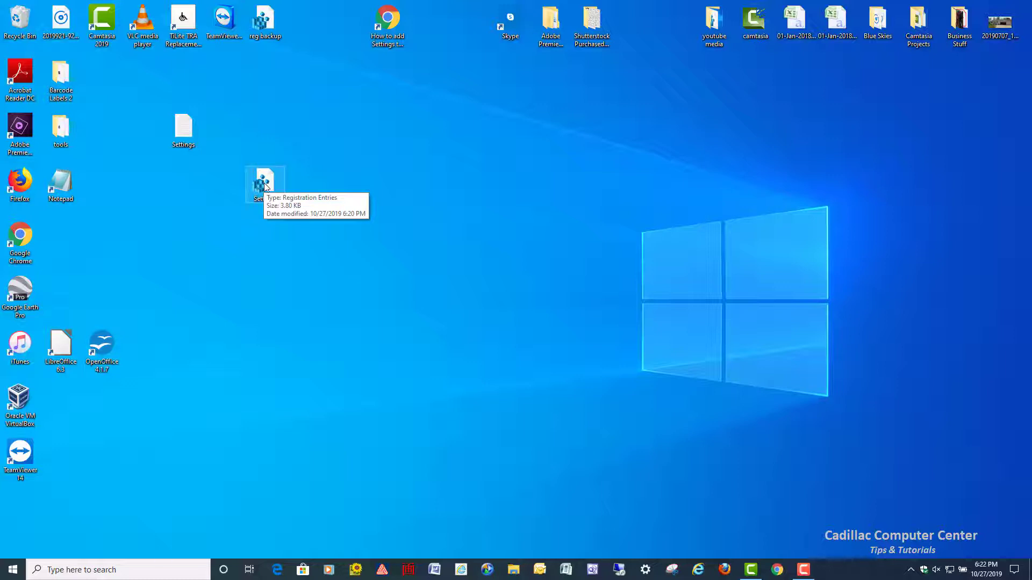
right_click(264, 183)
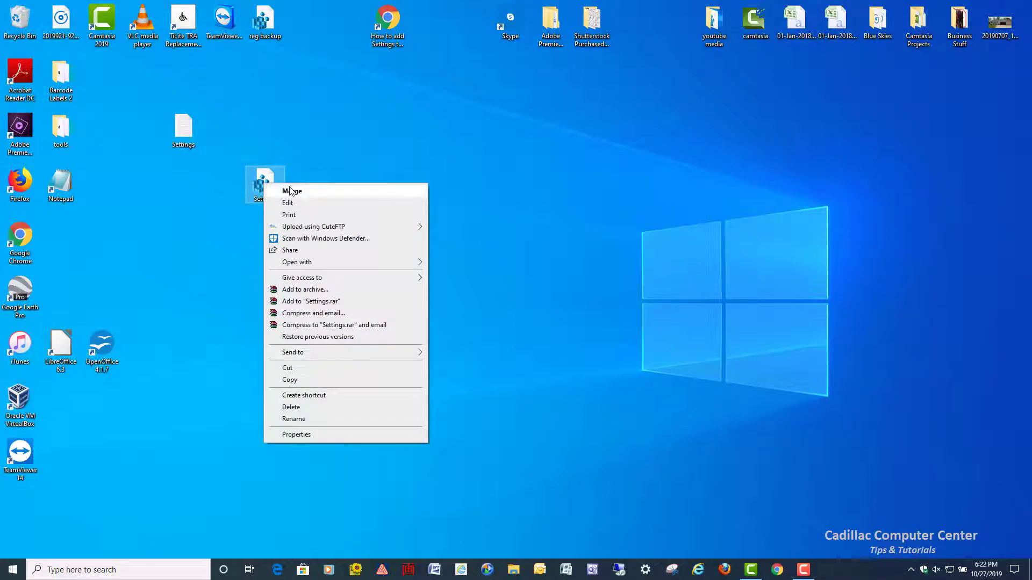
mouse_move(304, 196)
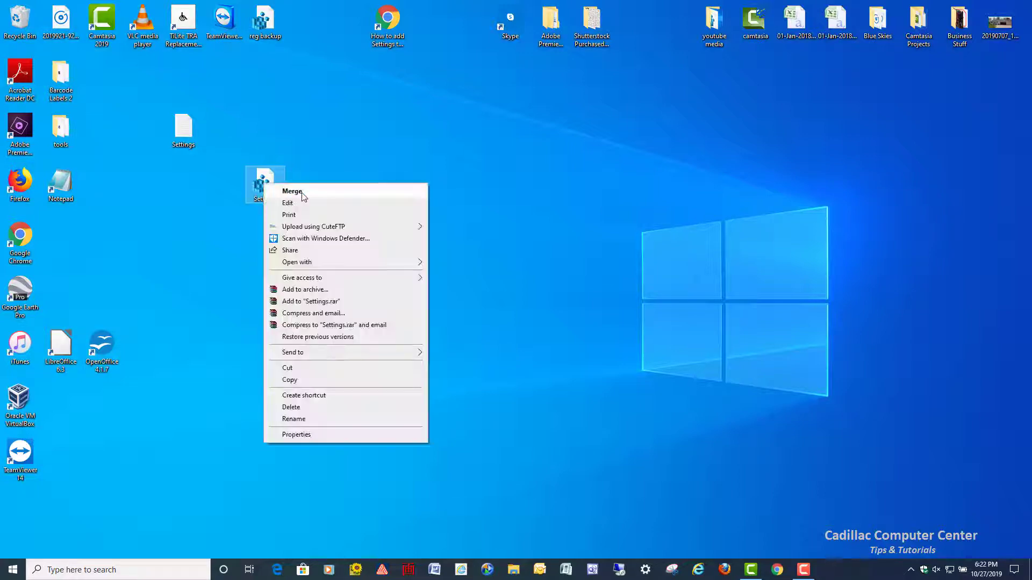
left_click(292, 192)
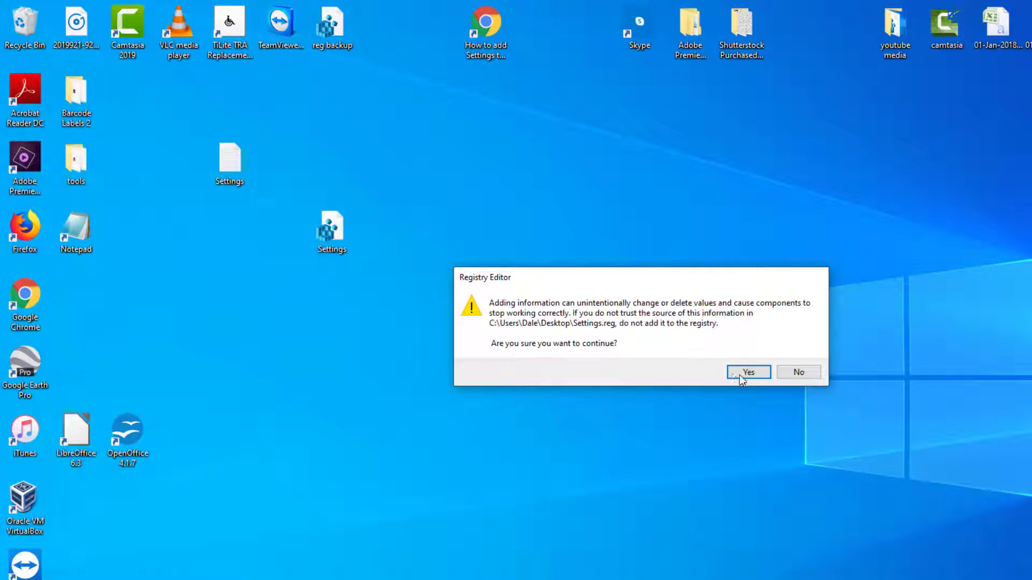
left_click(747, 372)
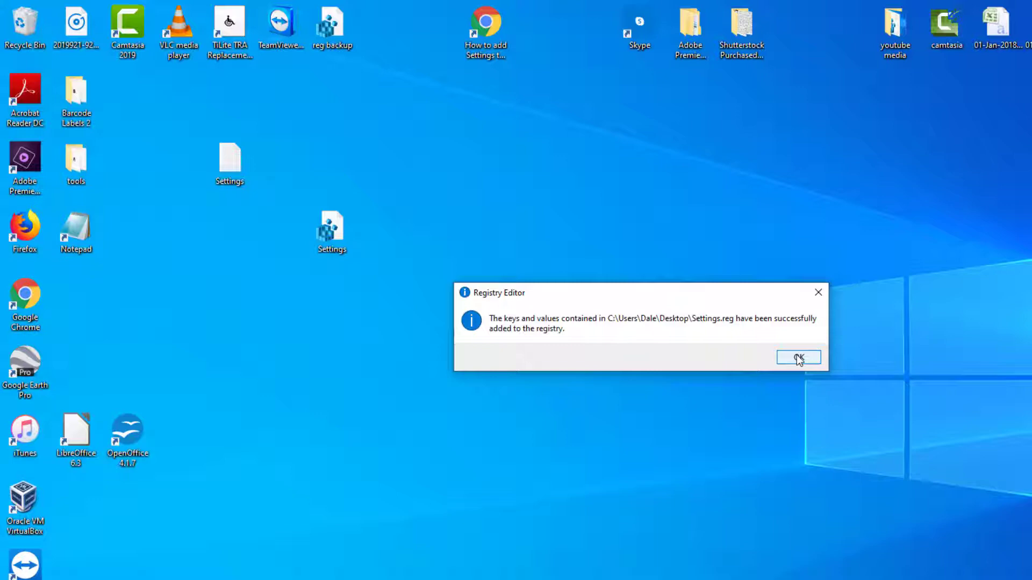
left_click(796, 356)
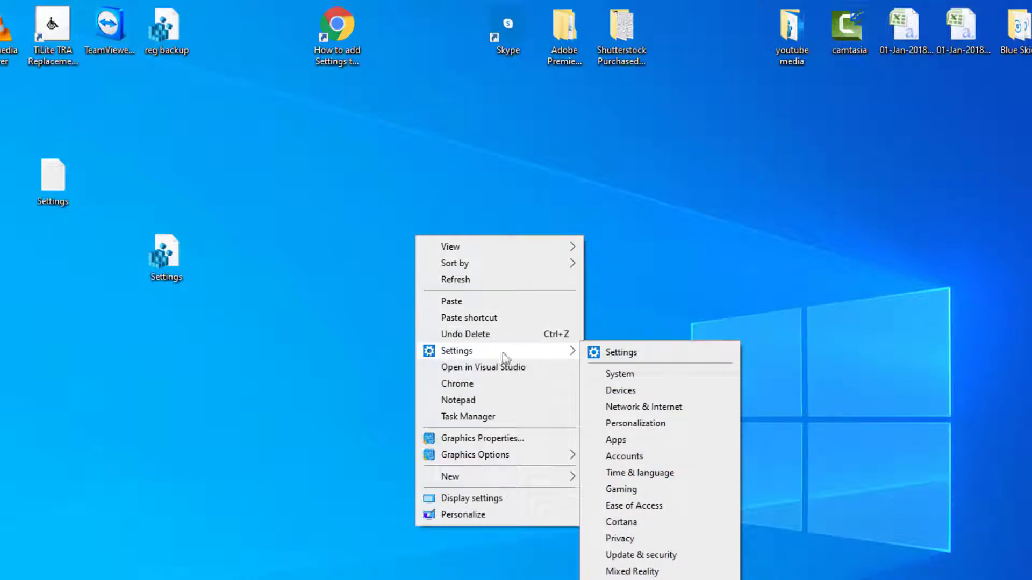
mouse_move(621, 522)
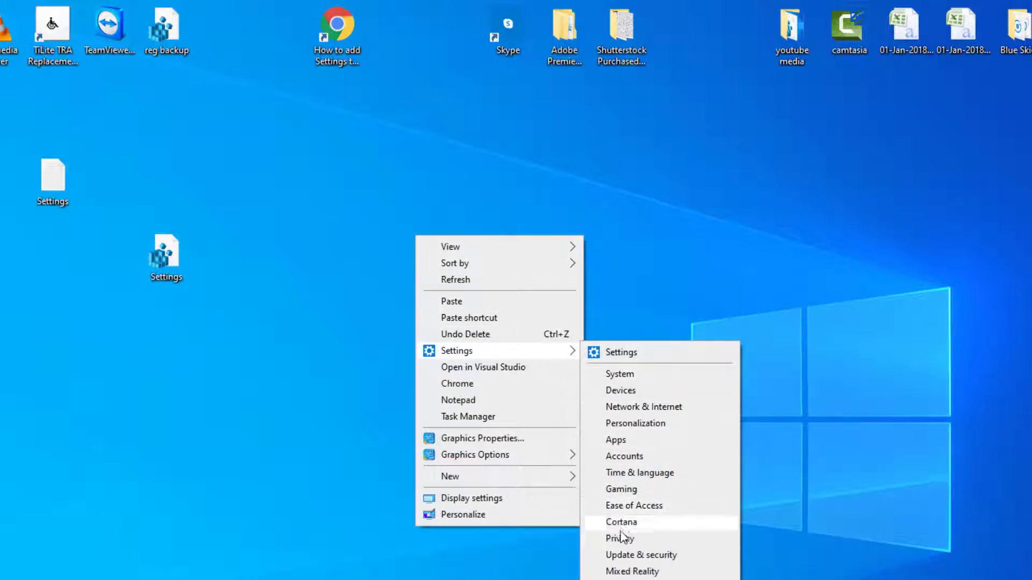
- Test an entry of the new desktop Settings submenu to launch the Settings app
left_click(8, 570)
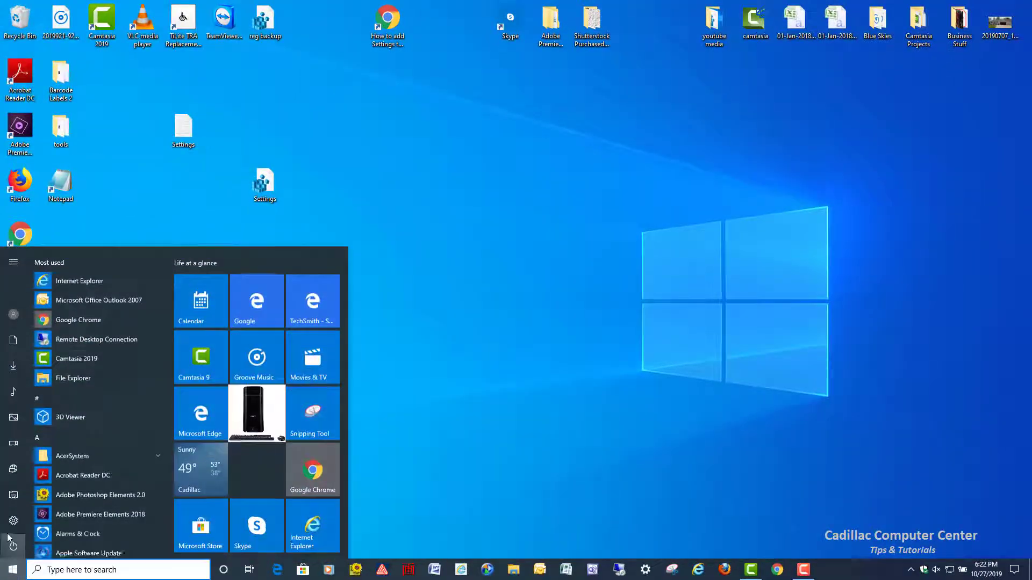
left_click(13, 520)
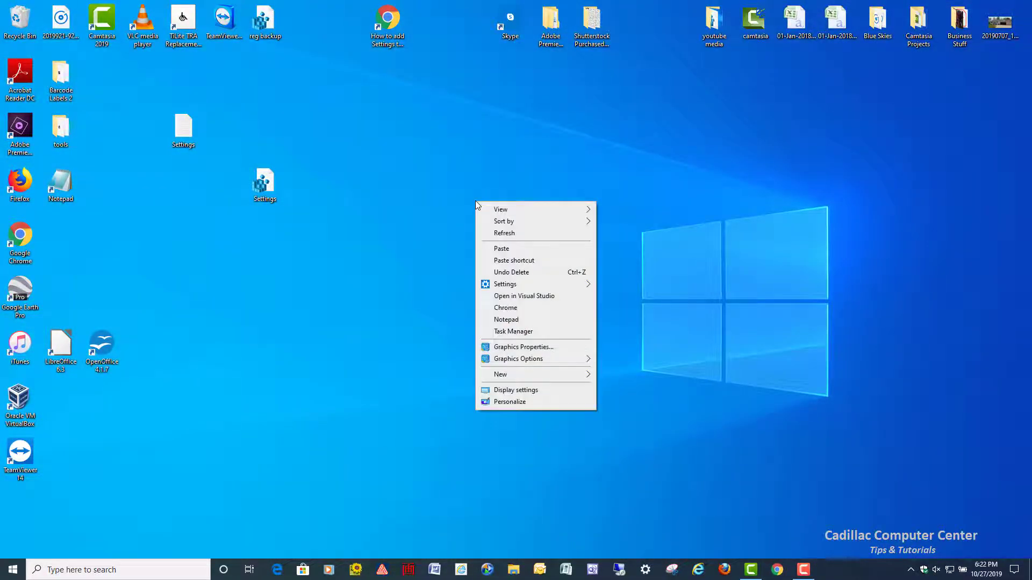
mouse_move(505, 307)
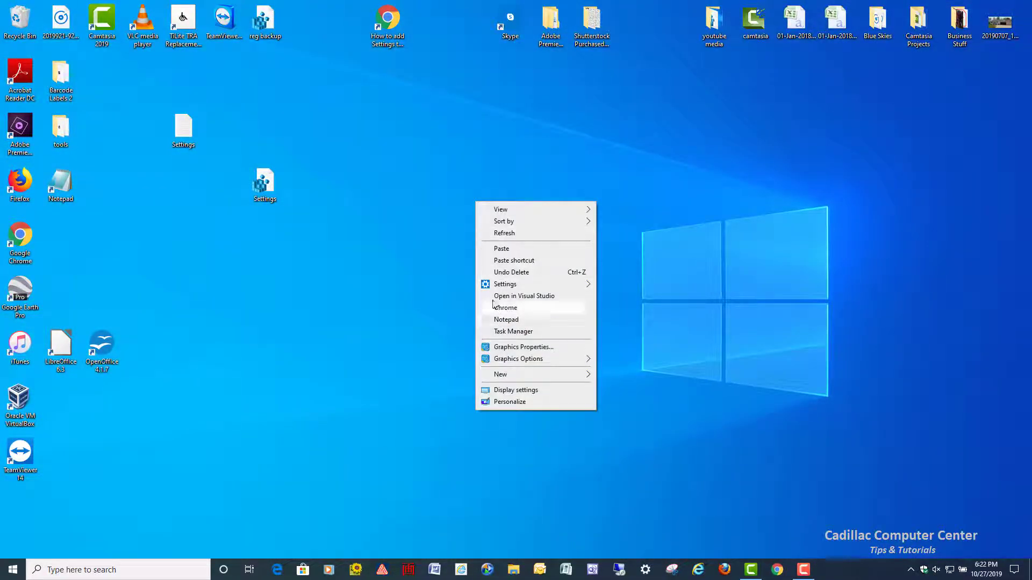
mouse_move(505, 283)
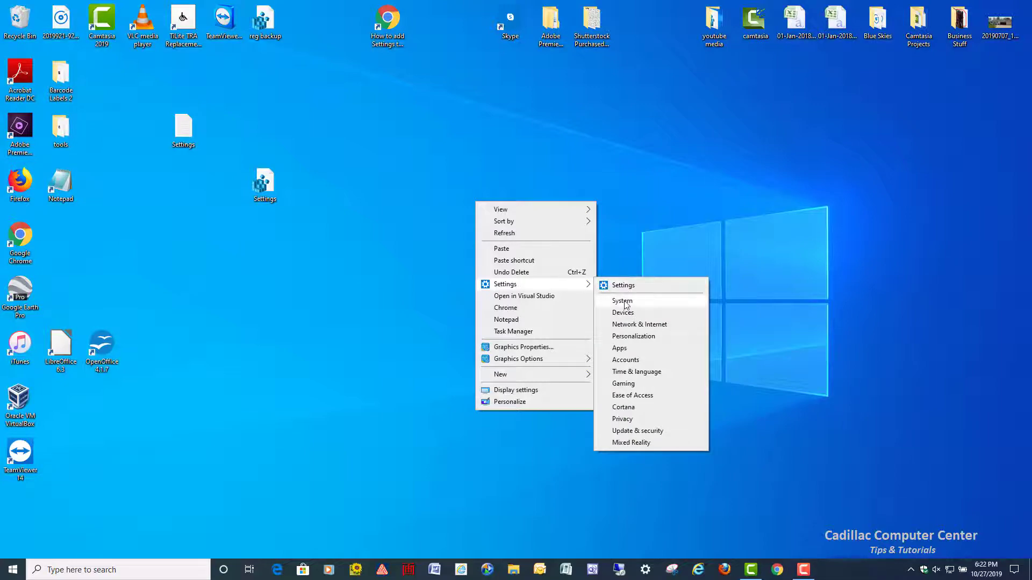
mouse_move(636, 349)
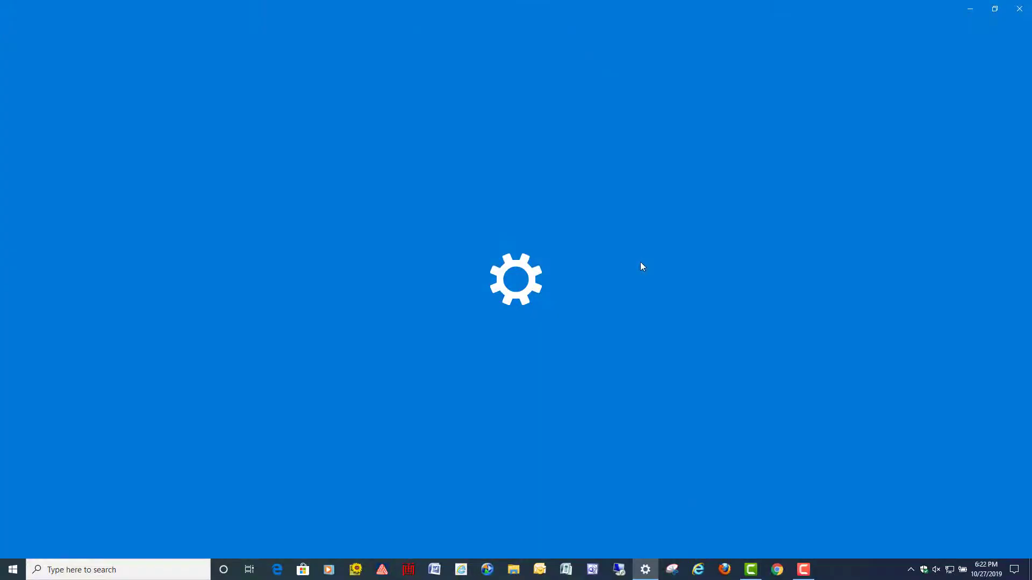
mouse_move(1022, 9)
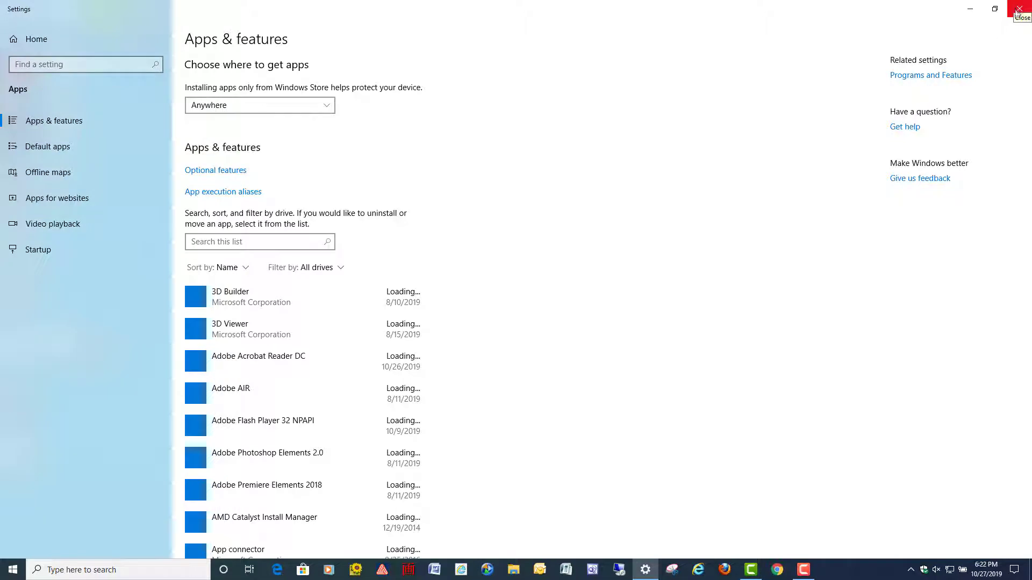
- Close the Settings window and relaunch Registry Editor via a 'reg' search
left_click(1021, 8)
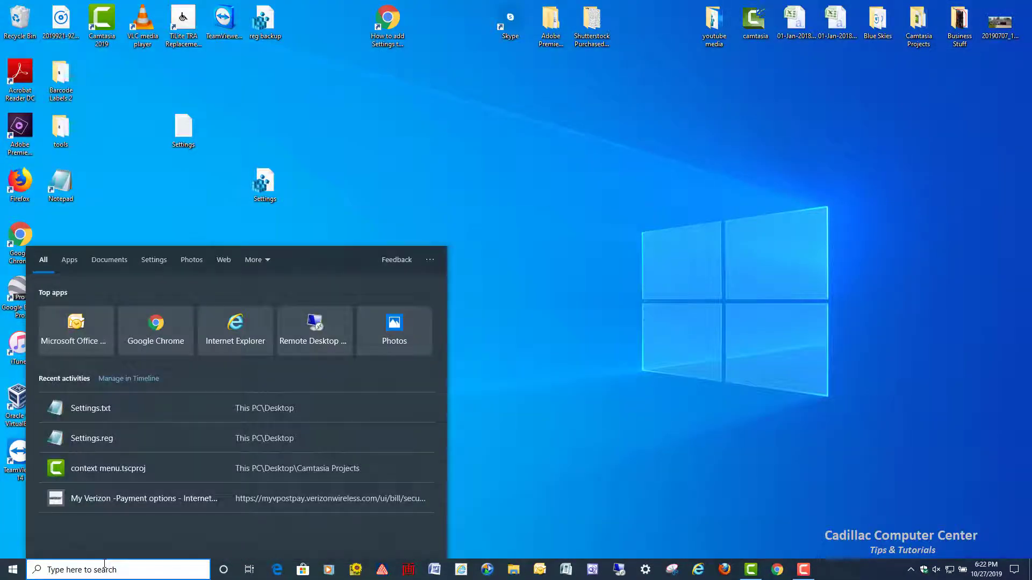
type("reg")
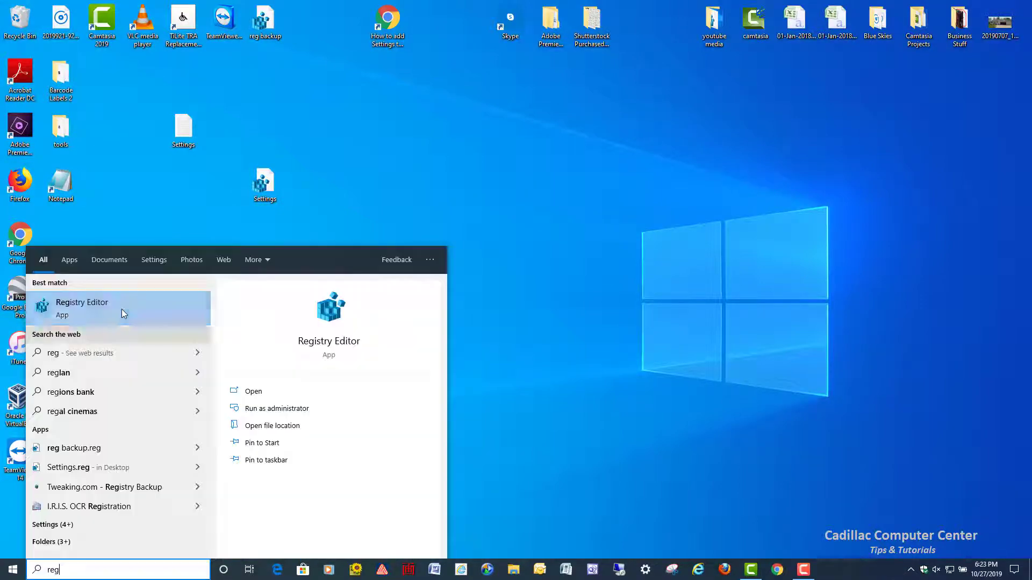
left_click(82, 302)
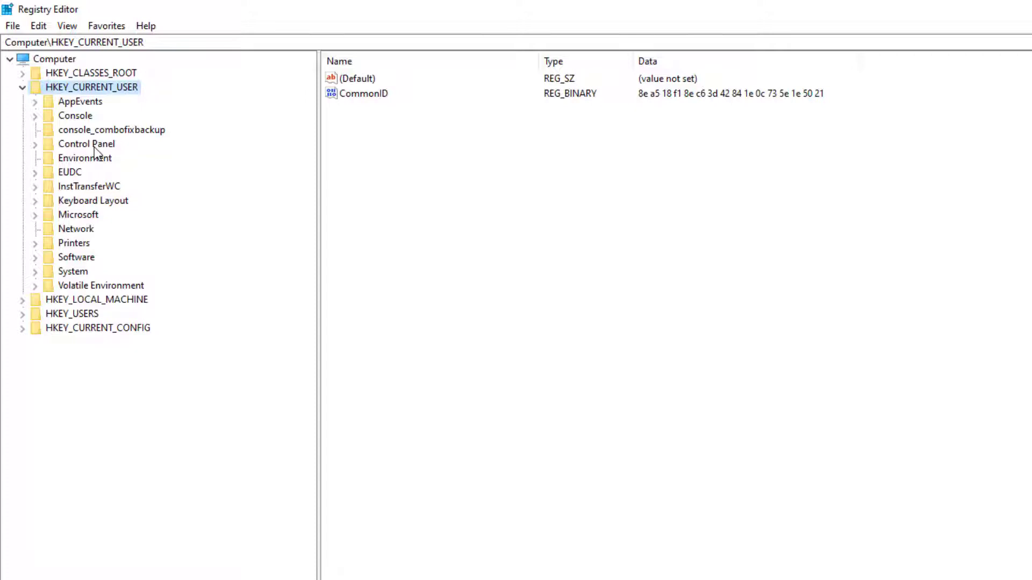
- Expand HKEY_CURRENT_USER\Software\Classes down to DesktopBackground\Shell
left_click(76, 257)
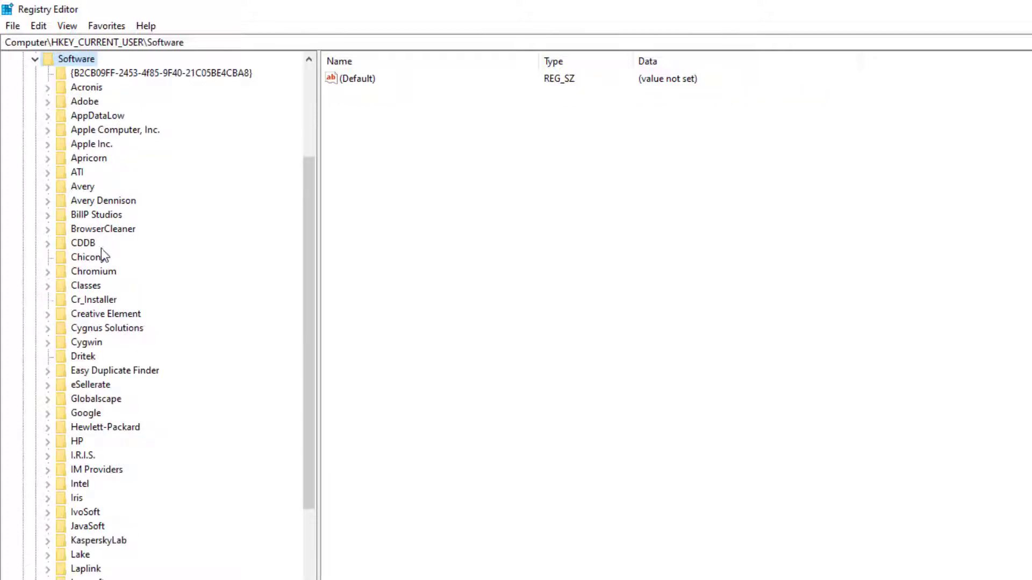
mouse_move(87, 291)
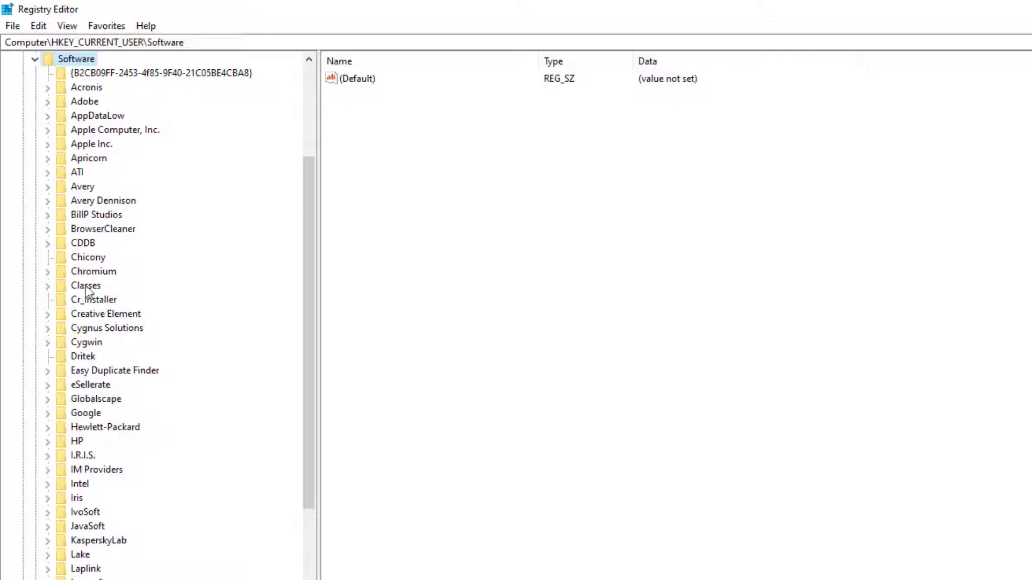
double_click(85, 285)
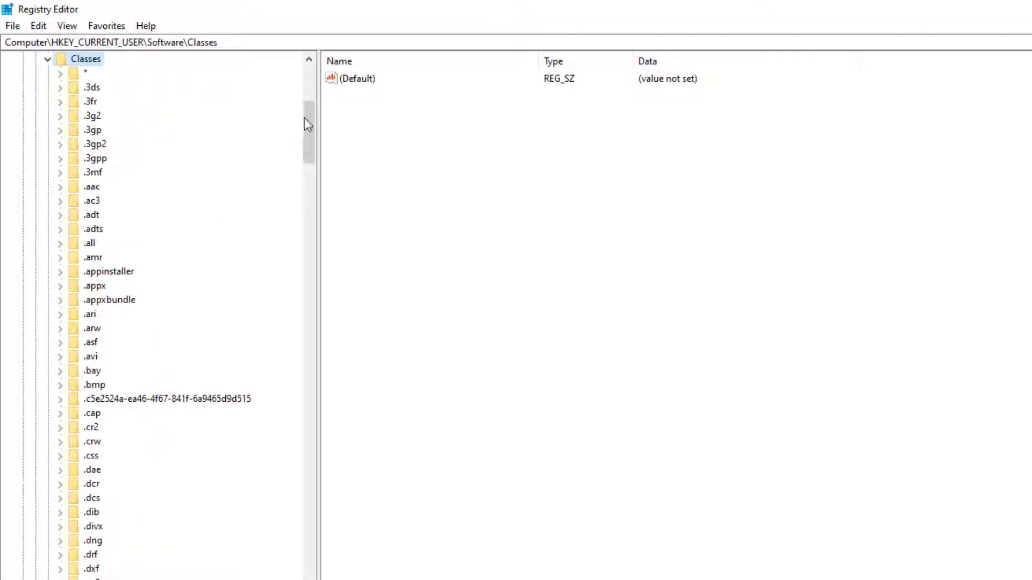
scroll("down", 3)
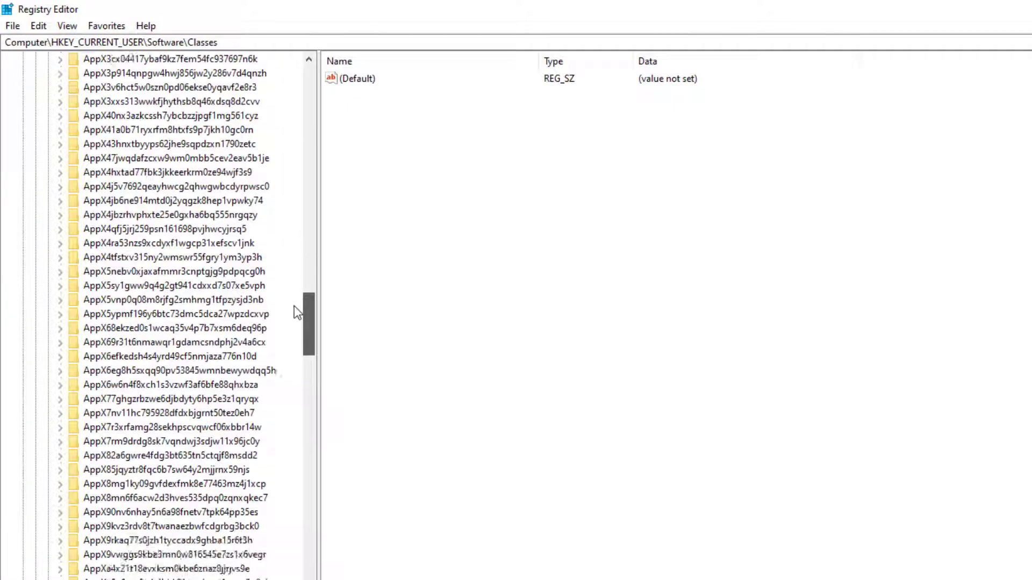
scroll("down", 3)
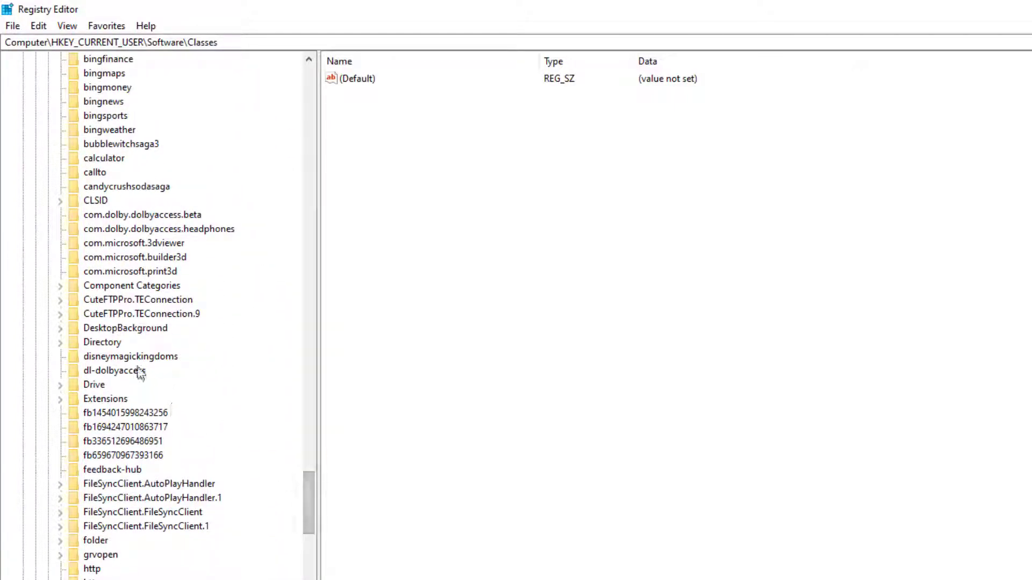
left_click(125, 328)
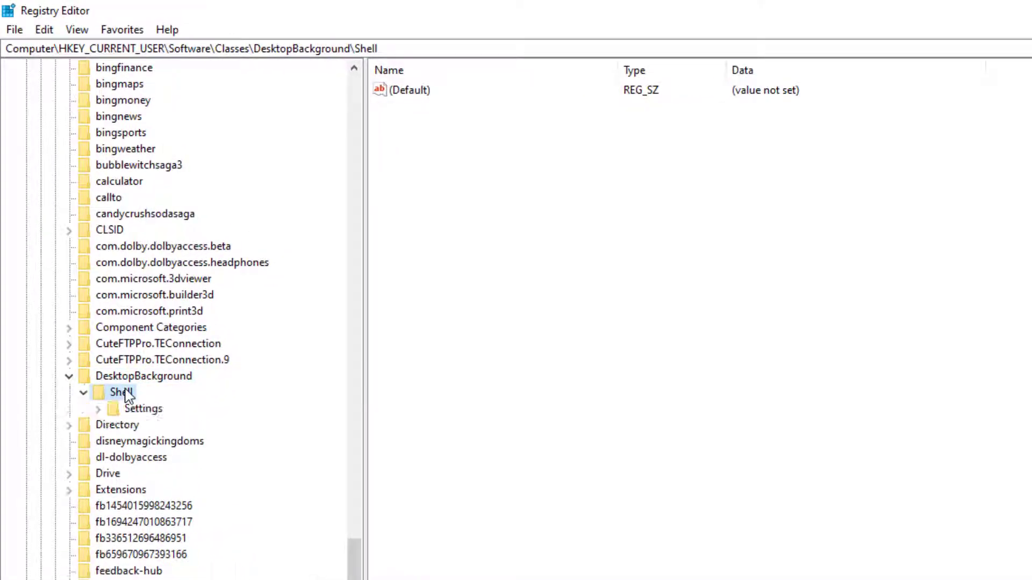
- Select and expand the Settings key, showing its Icon, Position and SubCommands values
left_click(143, 409)
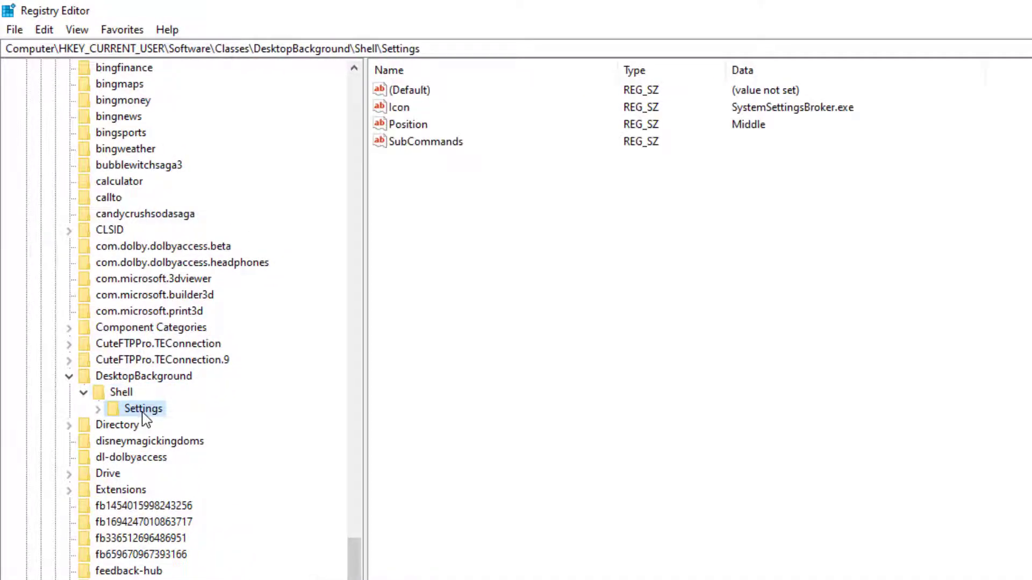
left_click(98, 409)
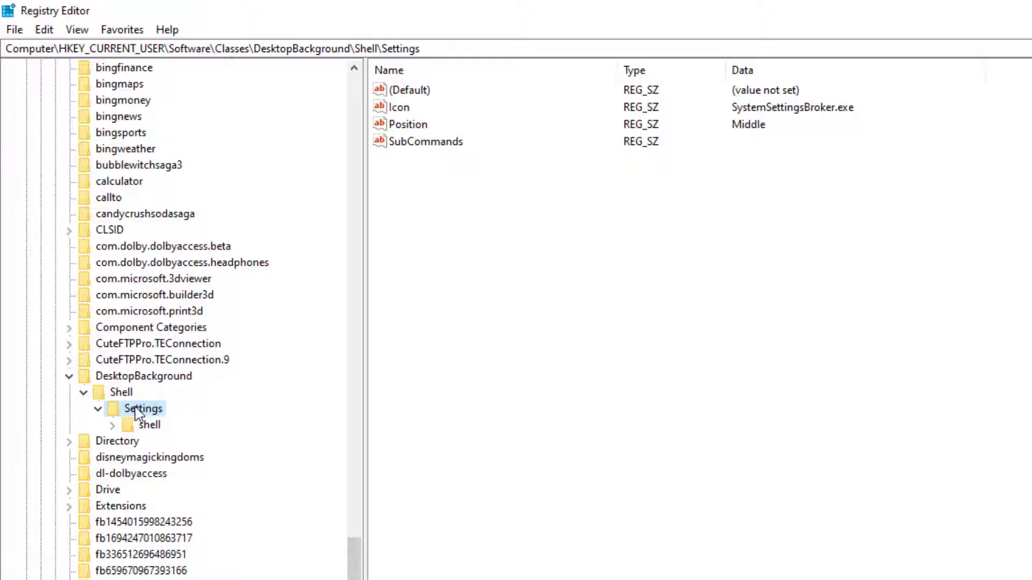
right_click(144, 408)
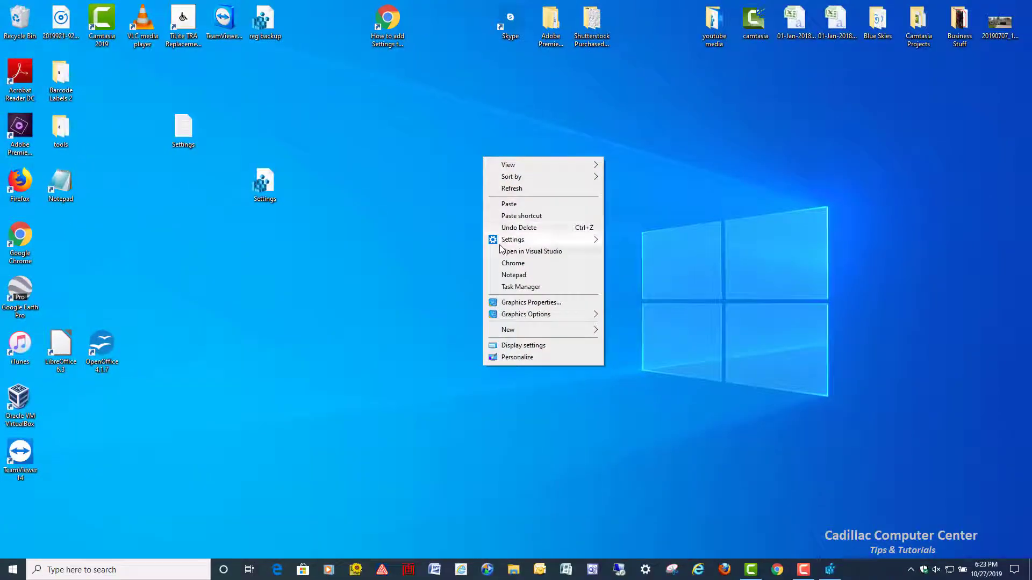
mouse_move(511, 239)
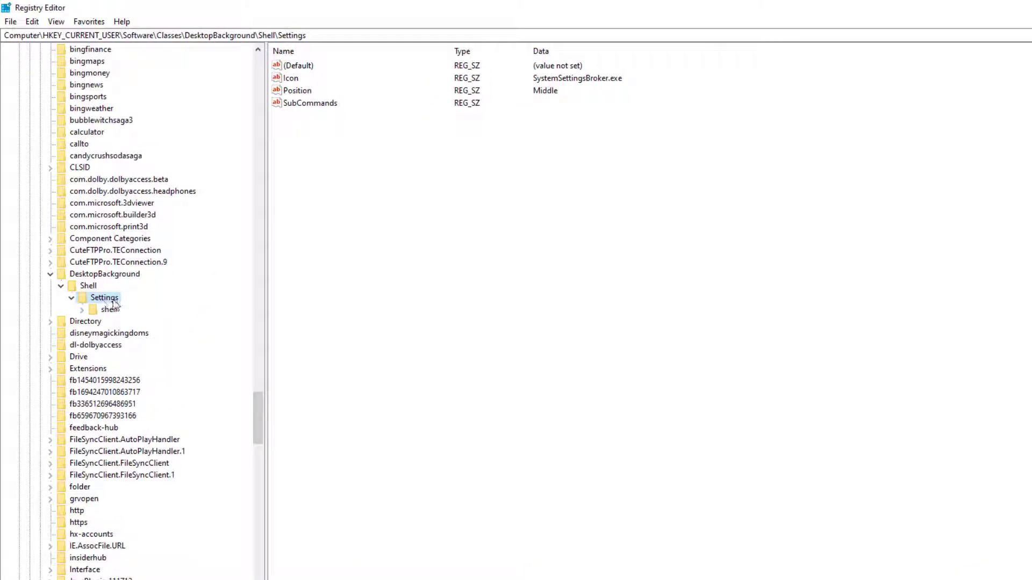
- Bring up the delete options for the Settings key under DesktopBackground\Shell
right_click(104, 298)
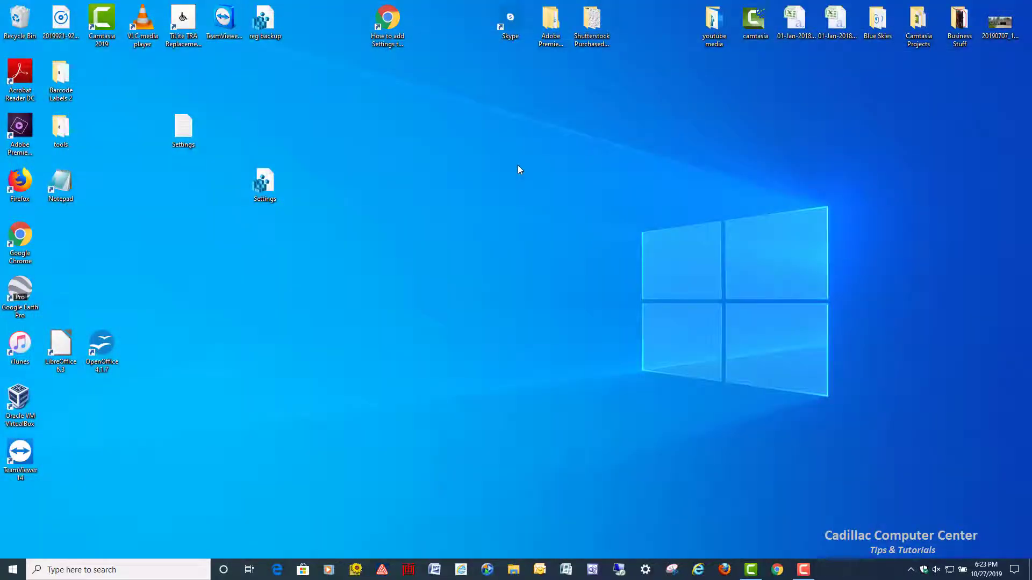
right_click(519, 169)
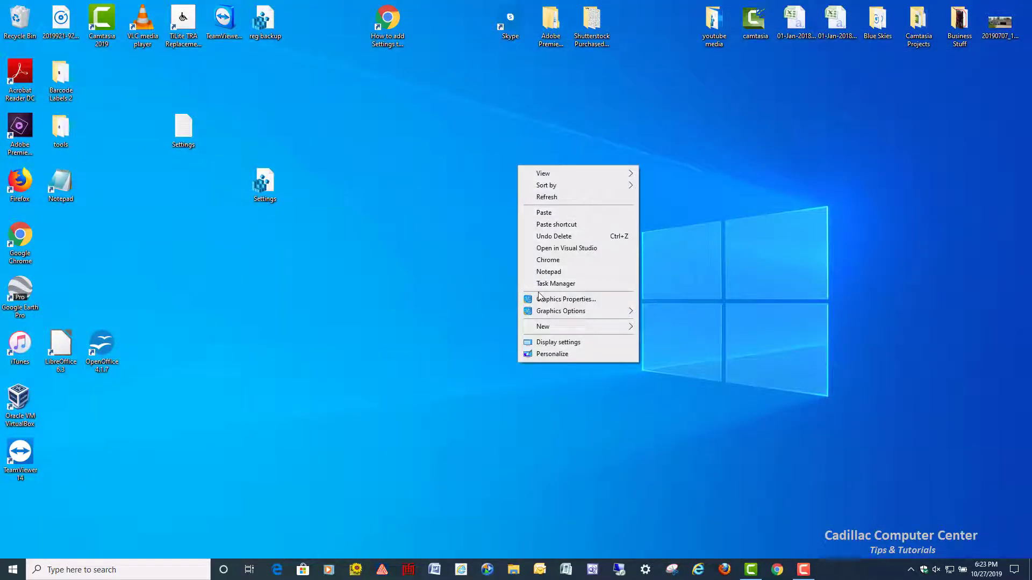
mouse_move(548, 272)
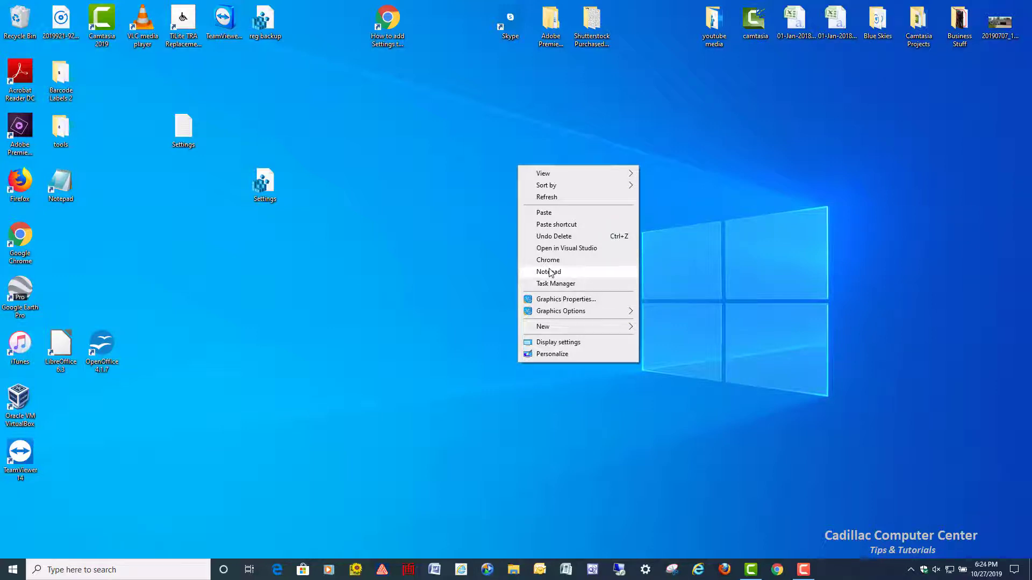
mouse_move(451, 274)
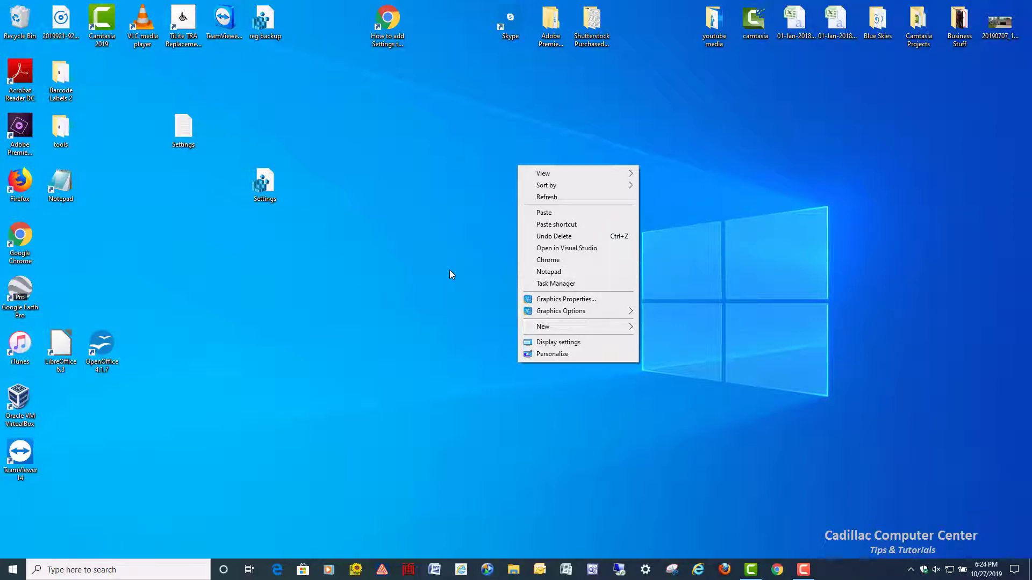
left_click(404, 311)
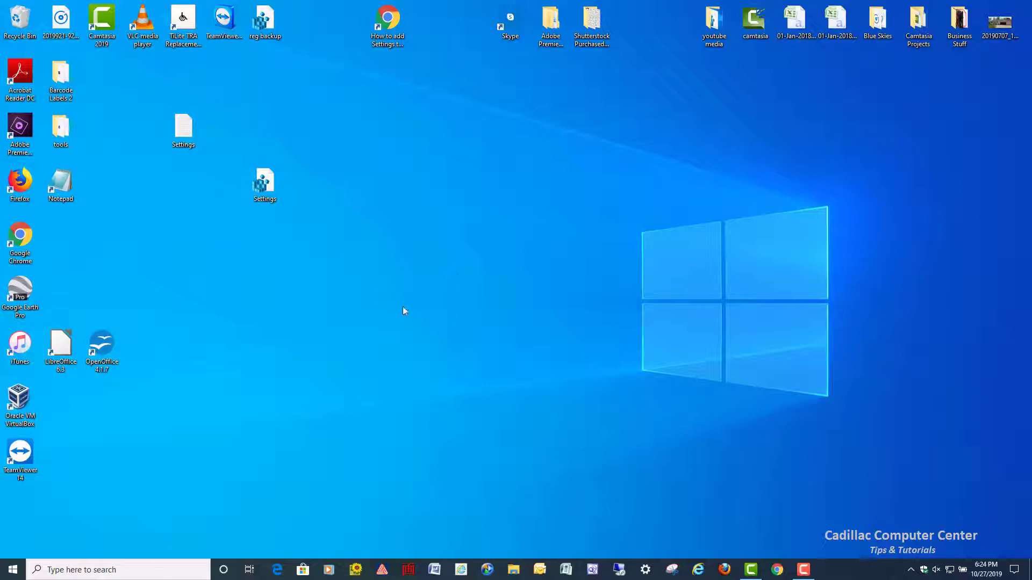
mouse_move(484, 261)
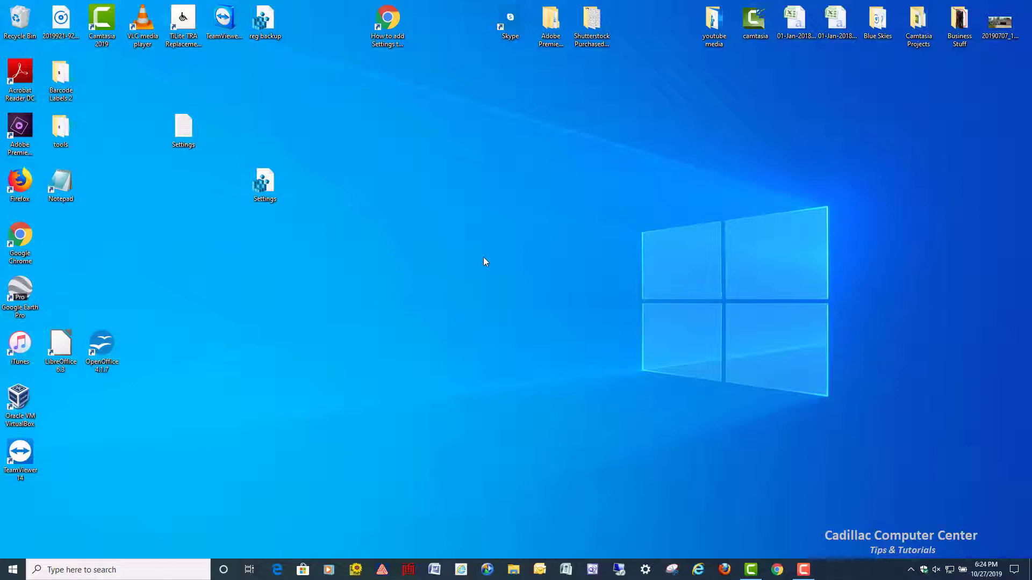
mouse_move(426, 234)
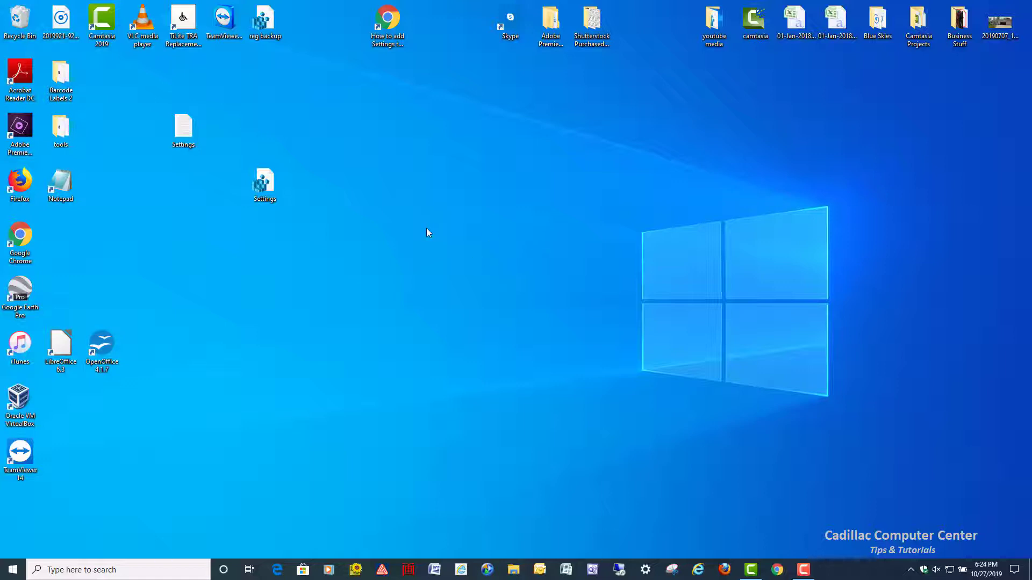